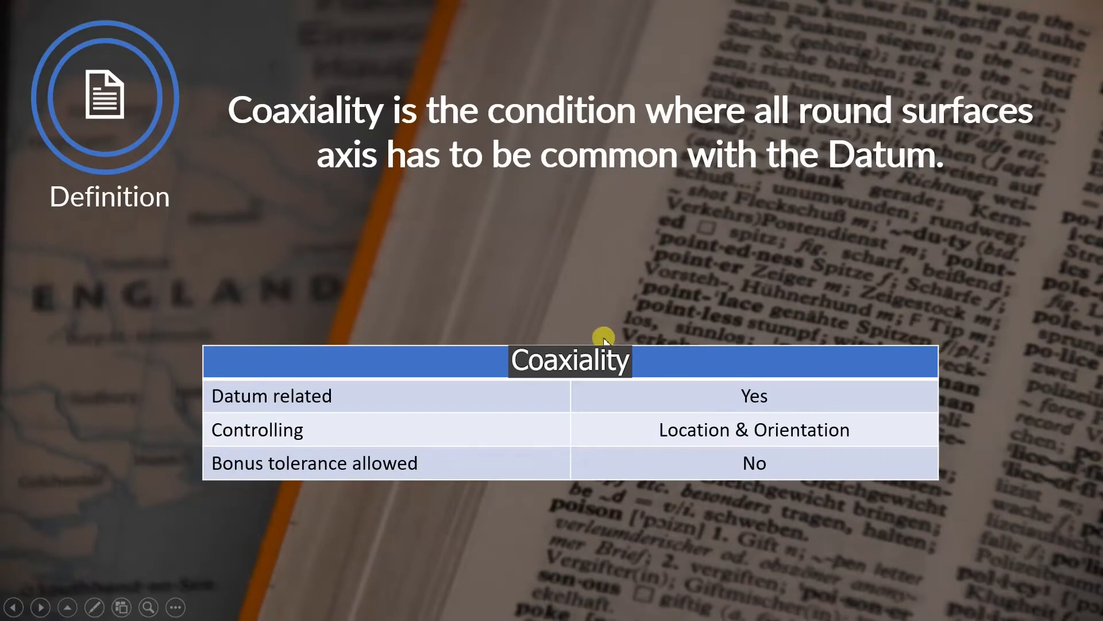
mouse_move(742, 249)
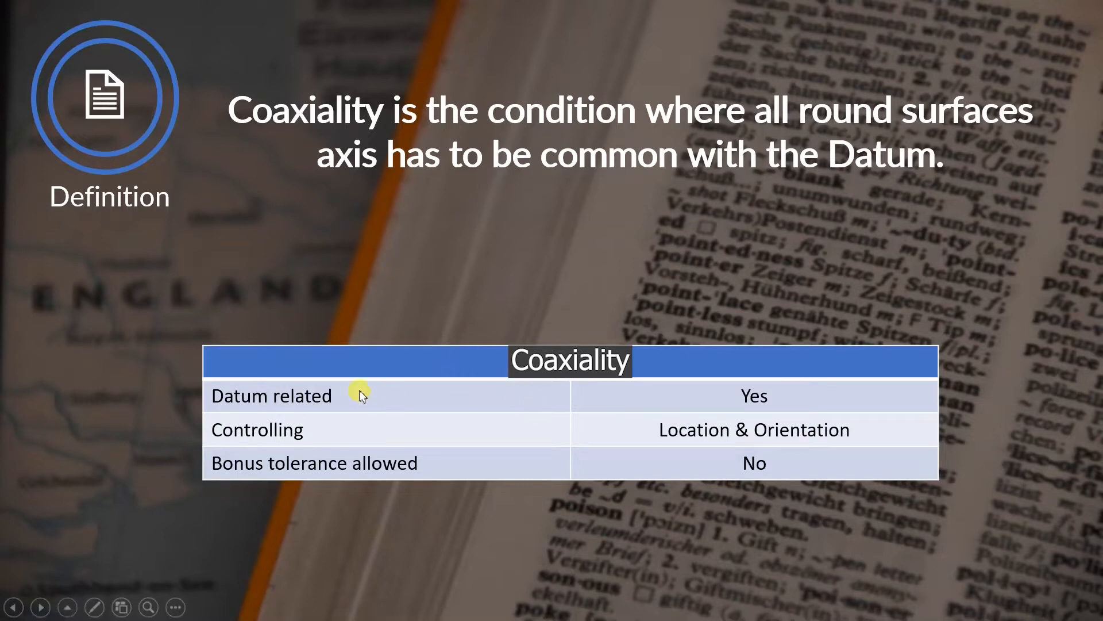
mouse_move(380, 420)
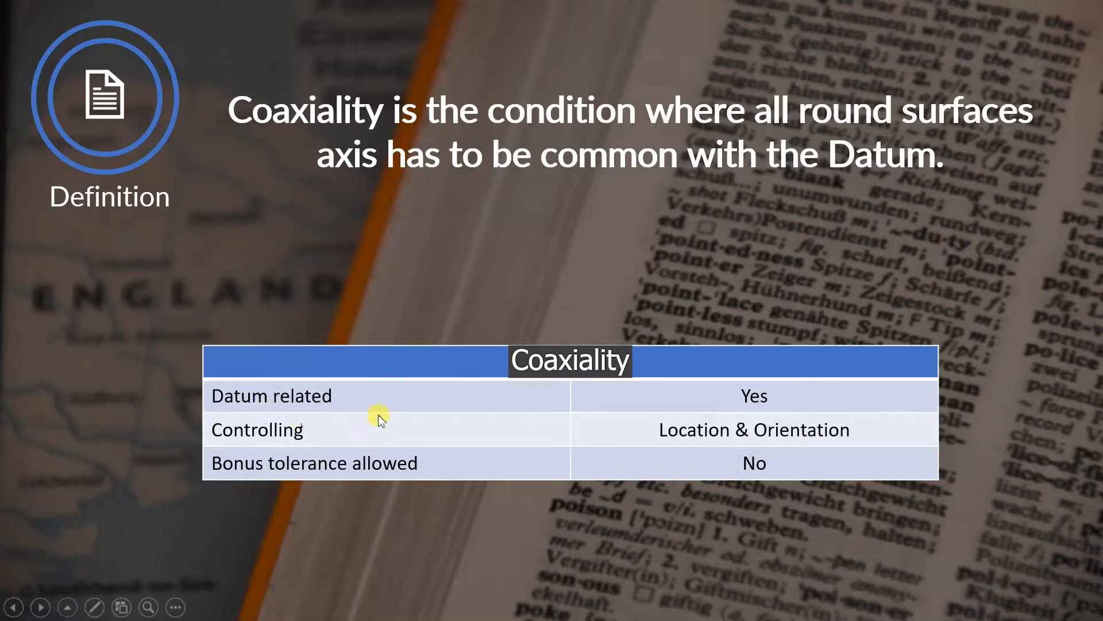
mouse_move(685, 413)
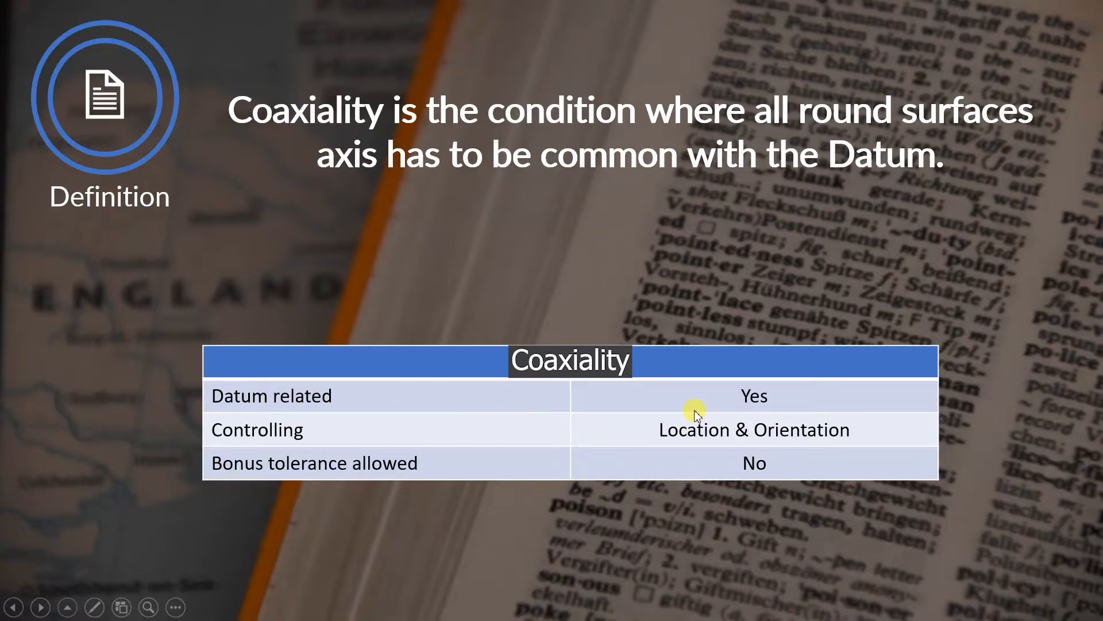
mouse_move(922, 473)
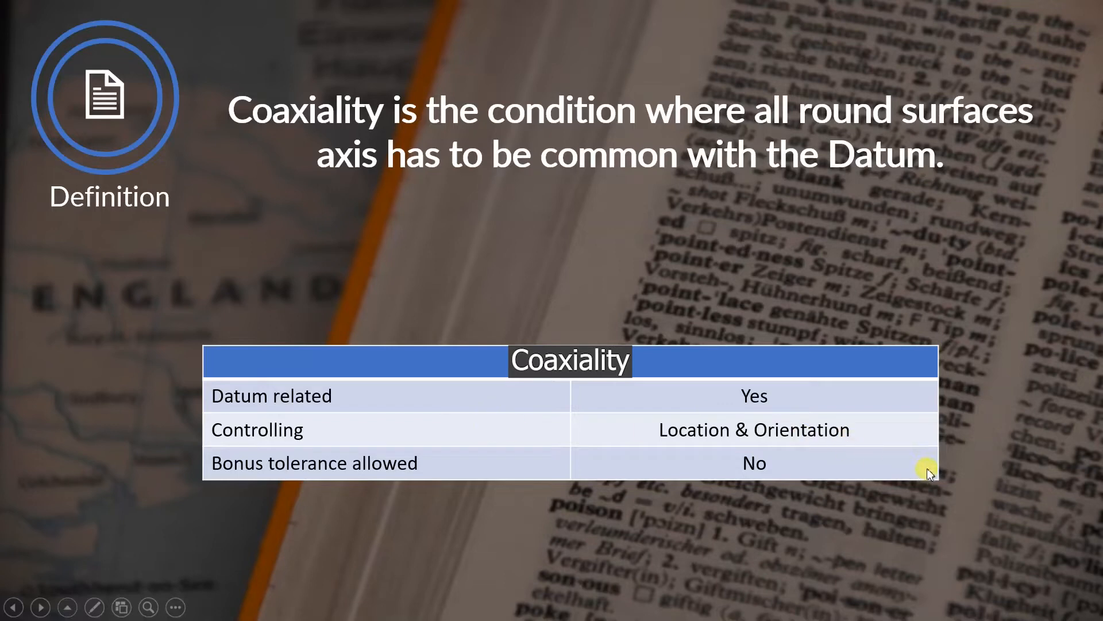
mouse_move(942, 479)
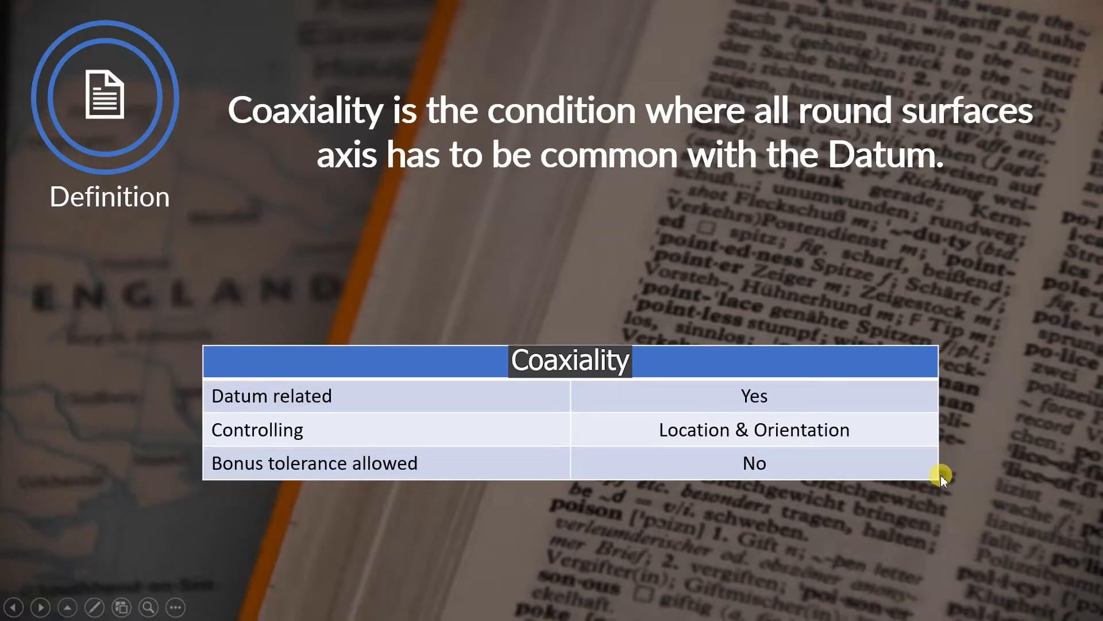
- Advance the slideshow to the Example 2 shaft with its 0.1 concentricity callout to A-B
left_click(40, 606)
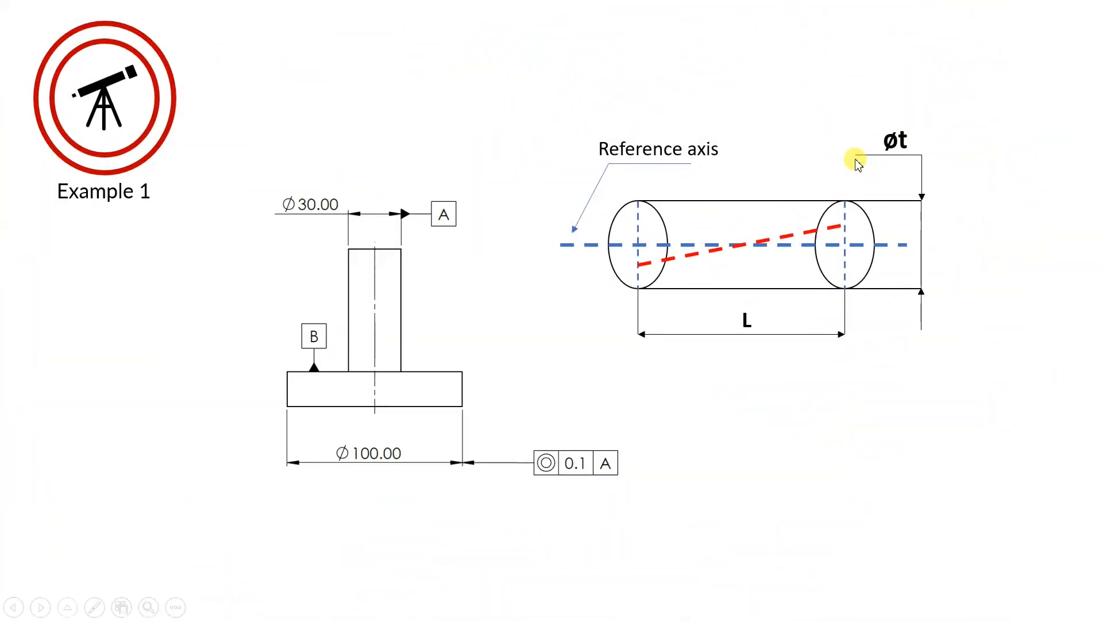
mouse_move(851, 174)
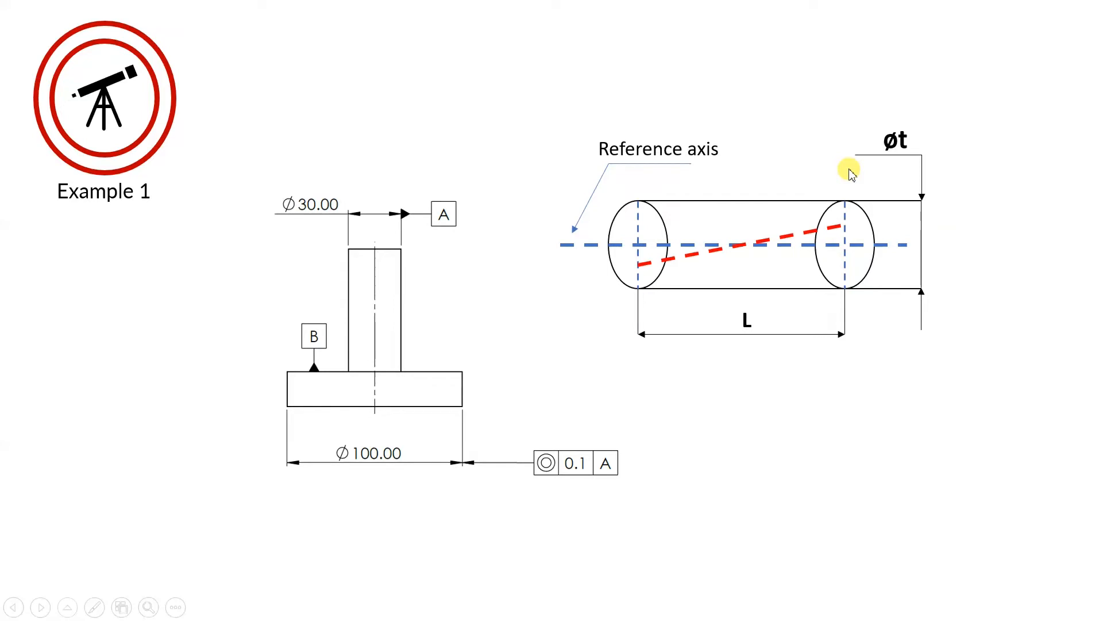
mouse_move(514, 434)
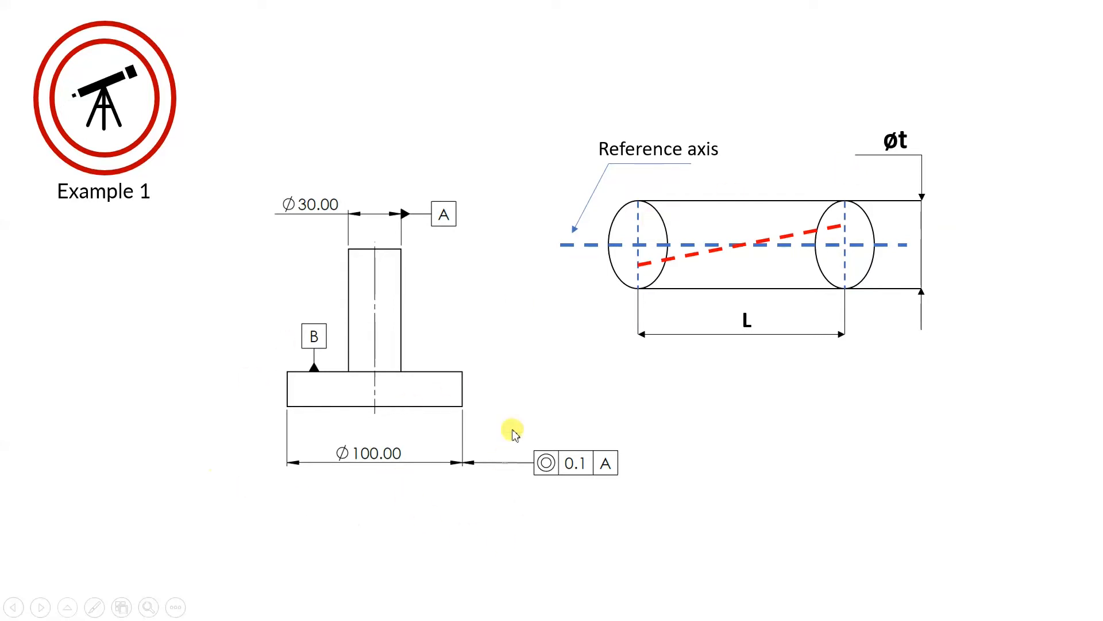
mouse_move(651, 446)
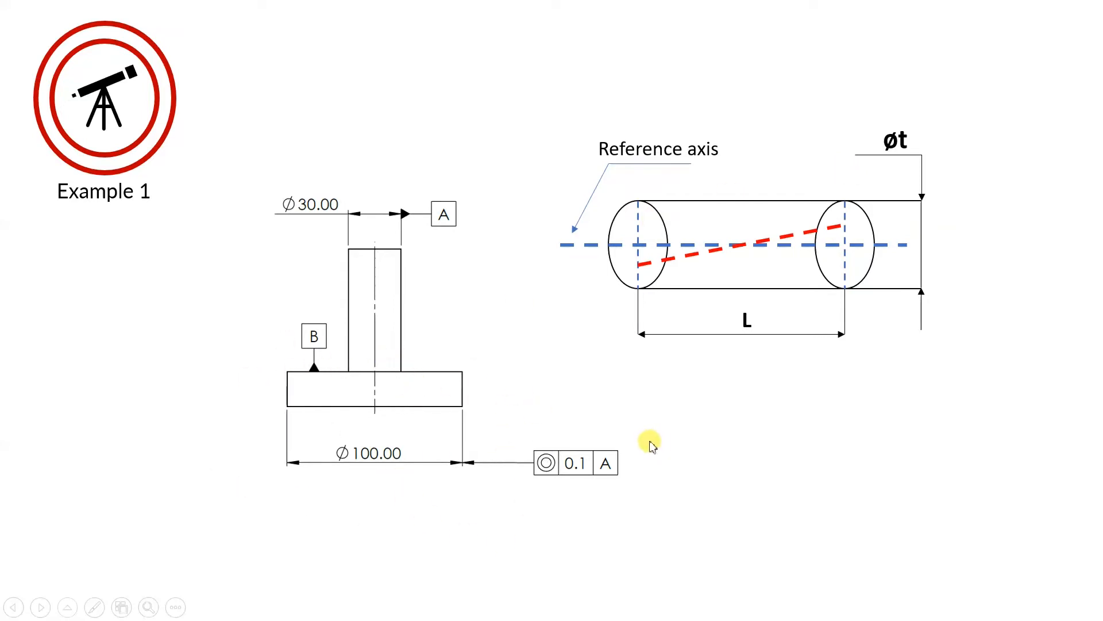
mouse_move(632, 521)
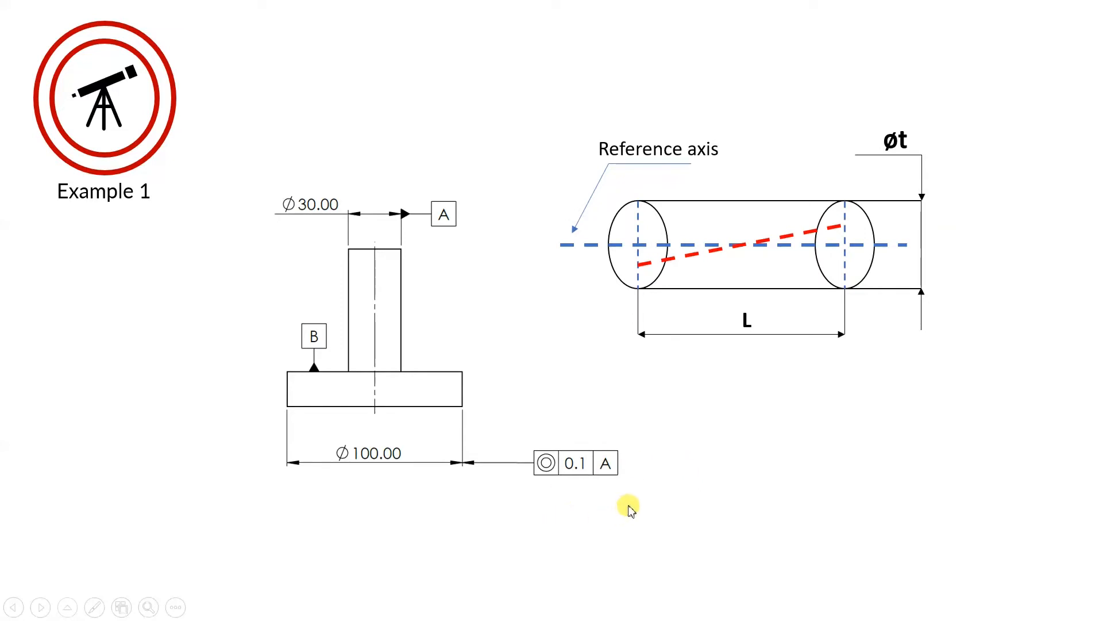
mouse_move(342, 278)
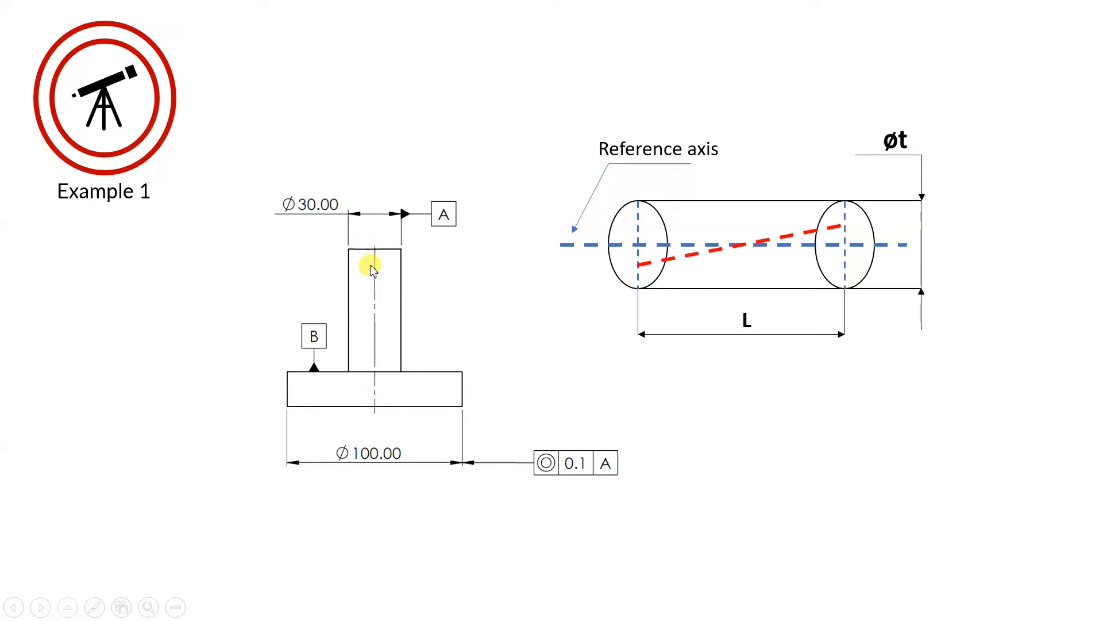
mouse_move(372, 353)
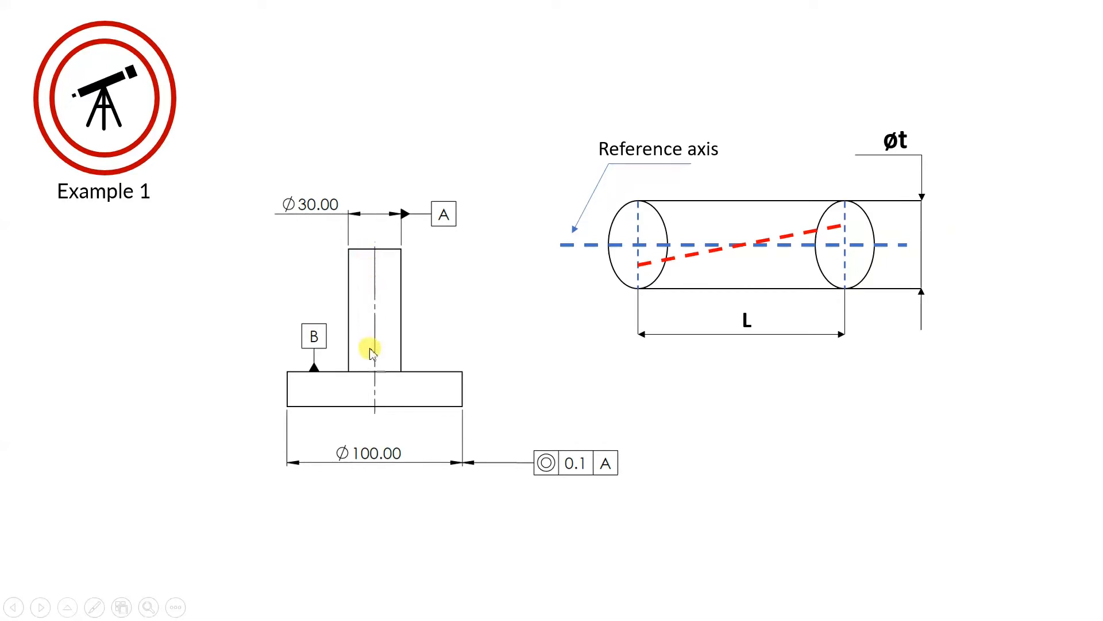
mouse_move(749, 342)
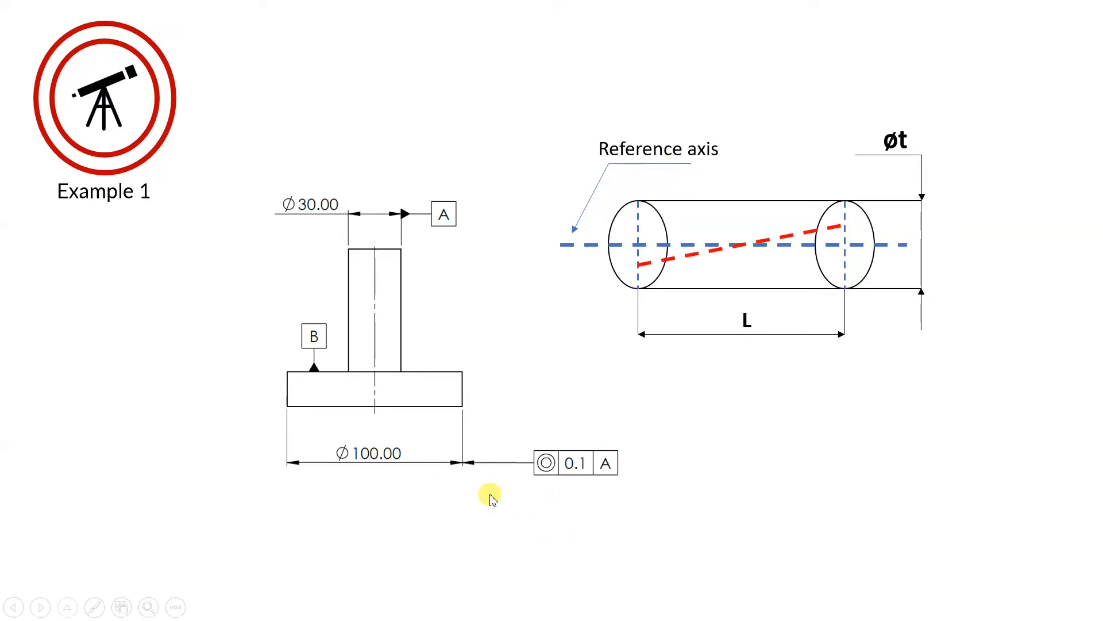
mouse_move(532, 510)
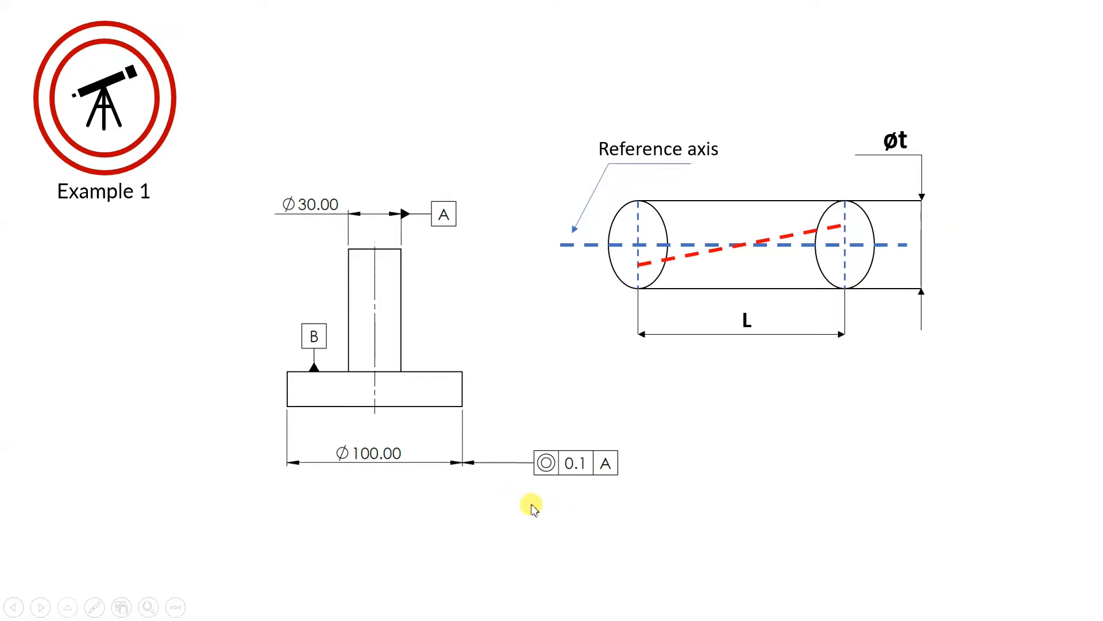
mouse_move(879, 461)
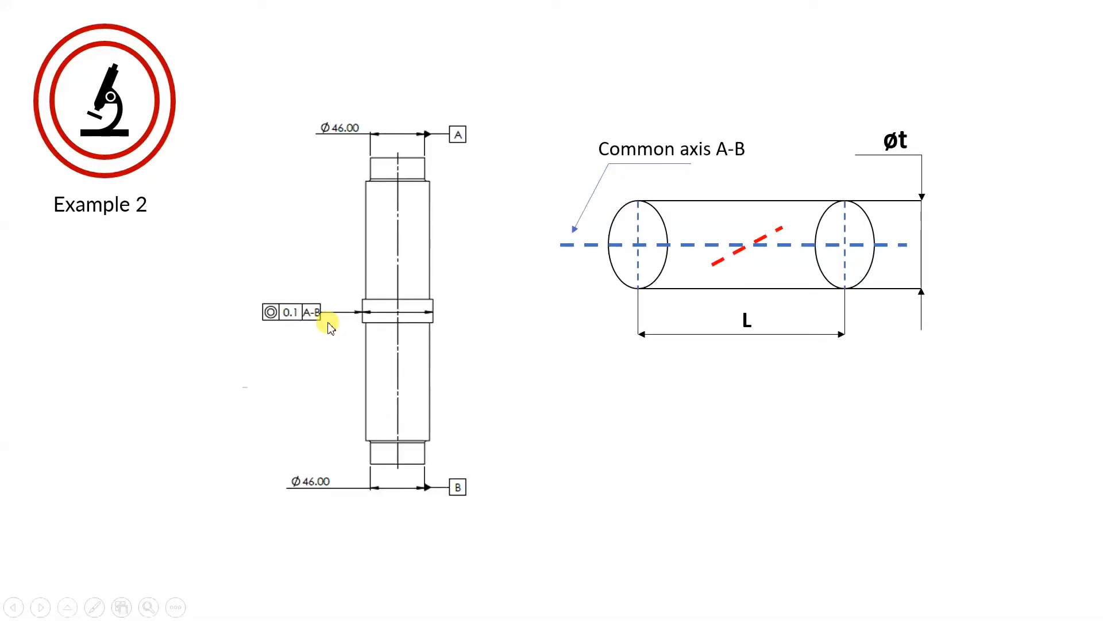
mouse_move(338, 330)
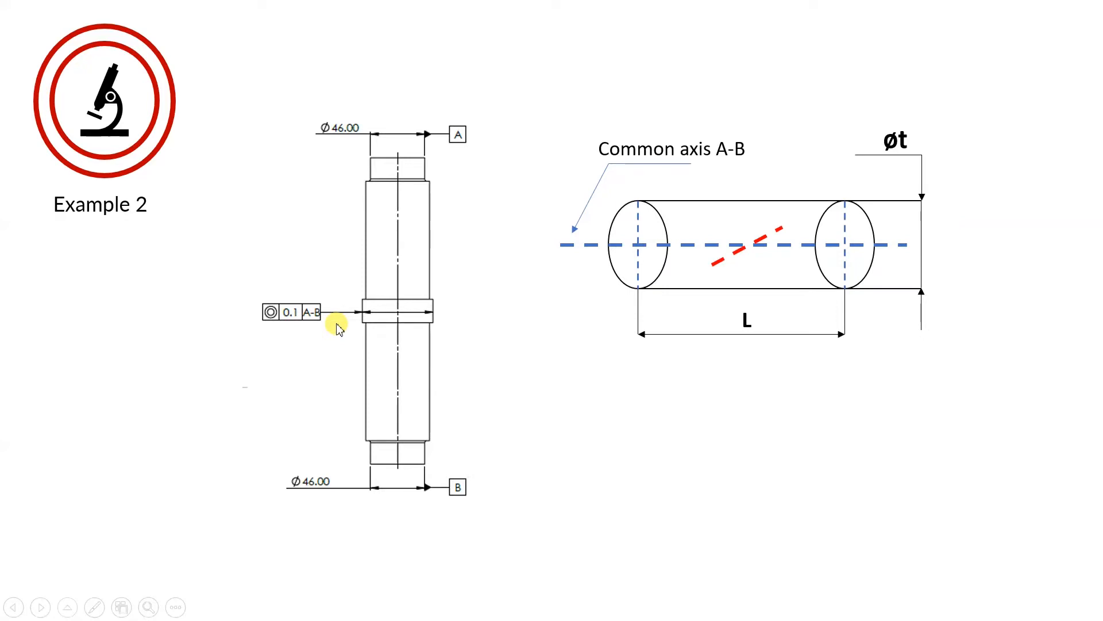
mouse_move(349, 269)
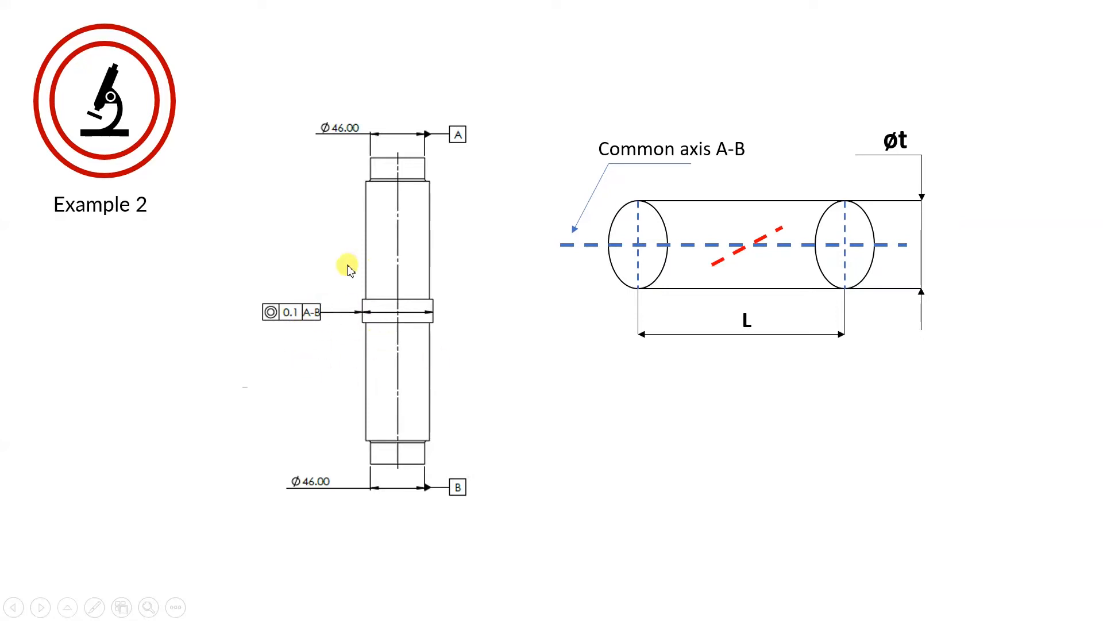
mouse_move(509, 383)
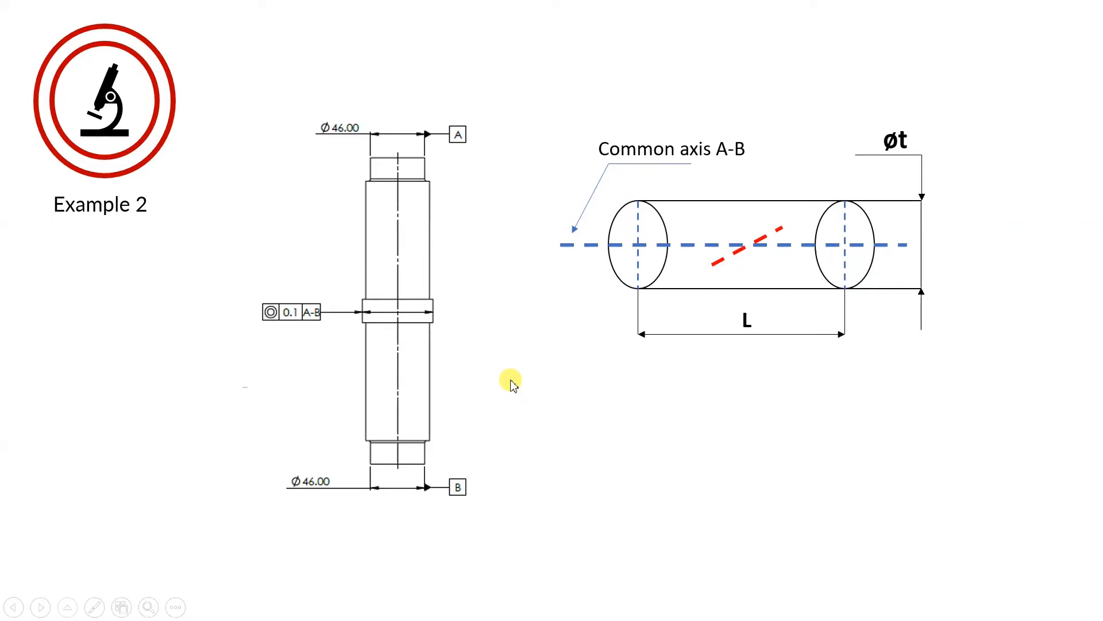
mouse_move(202, 259)
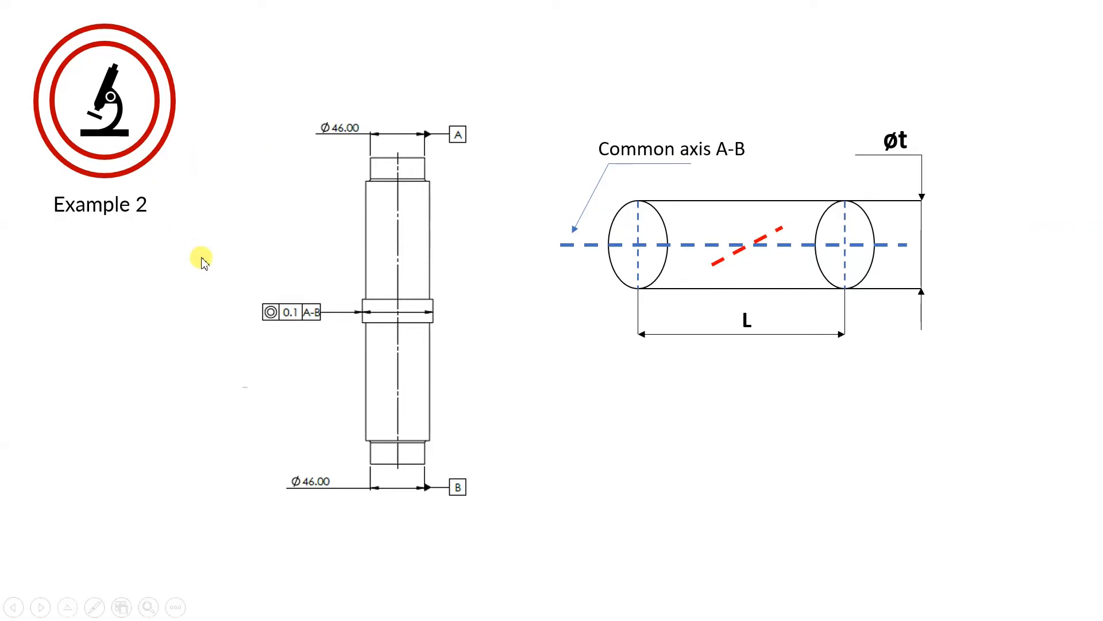
mouse_move(504, 9)
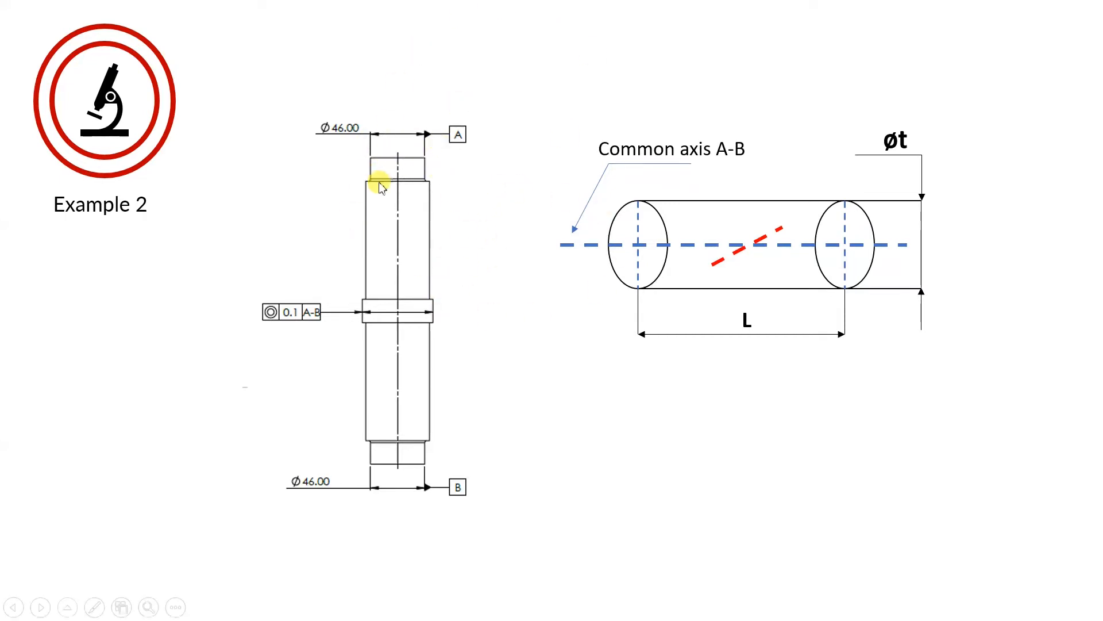
mouse_move(513, 274)
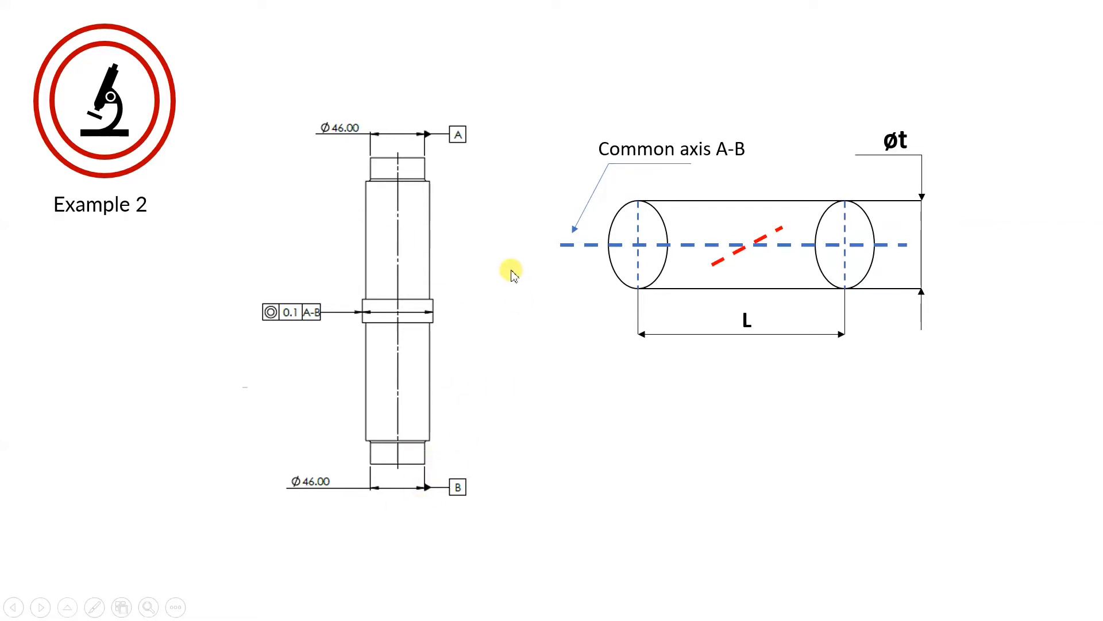
mouse_move(414, 131)
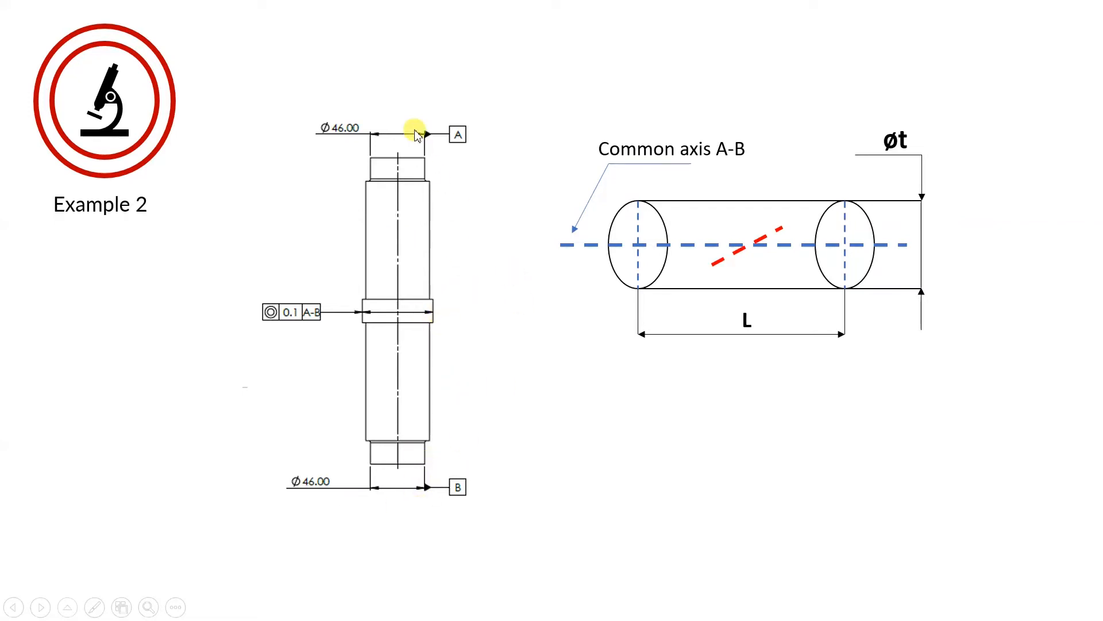
mouse_move(382, 211)
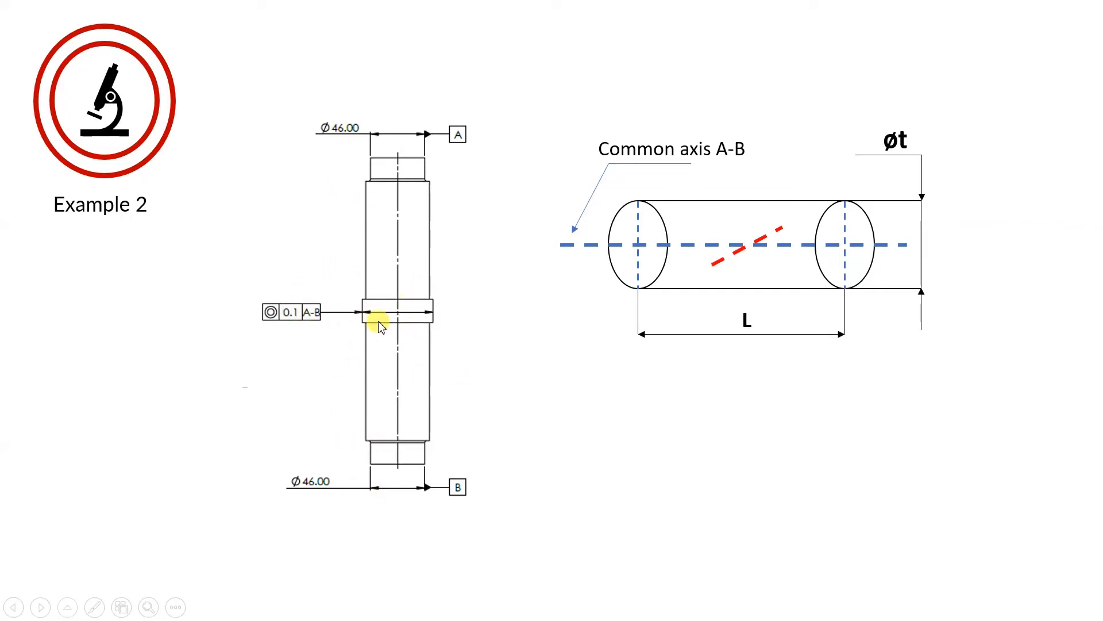
mouse_move(339, 301)
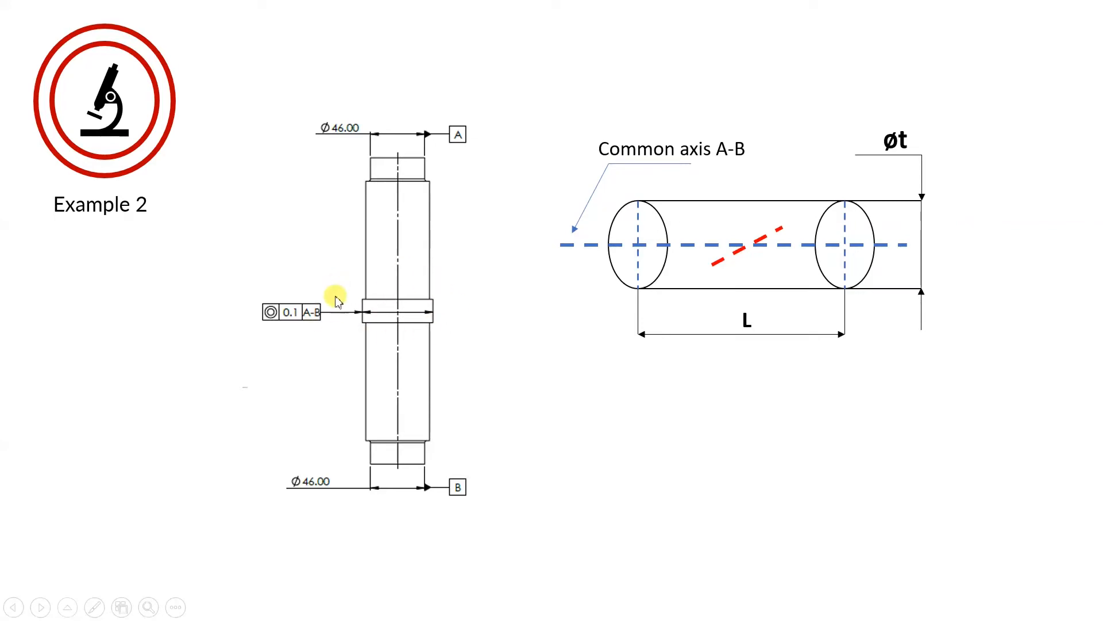
mouse_move(457, 334)
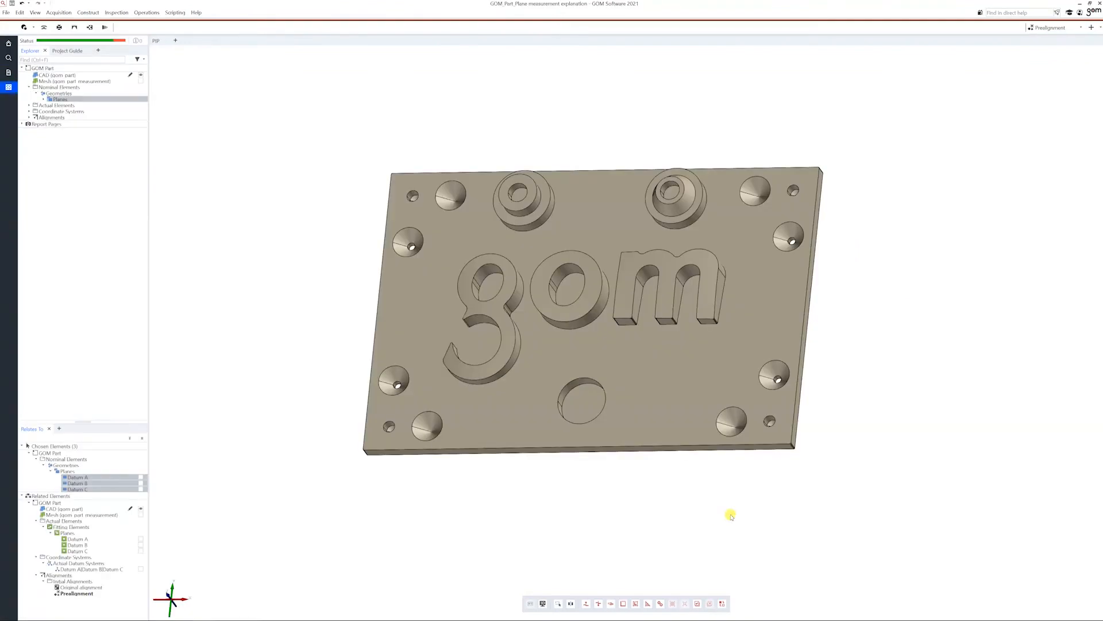
- Rotate and zoom the 3D view to see the plate's left boss close up from an angle
left_click_drag(731, 515, 753, 500)
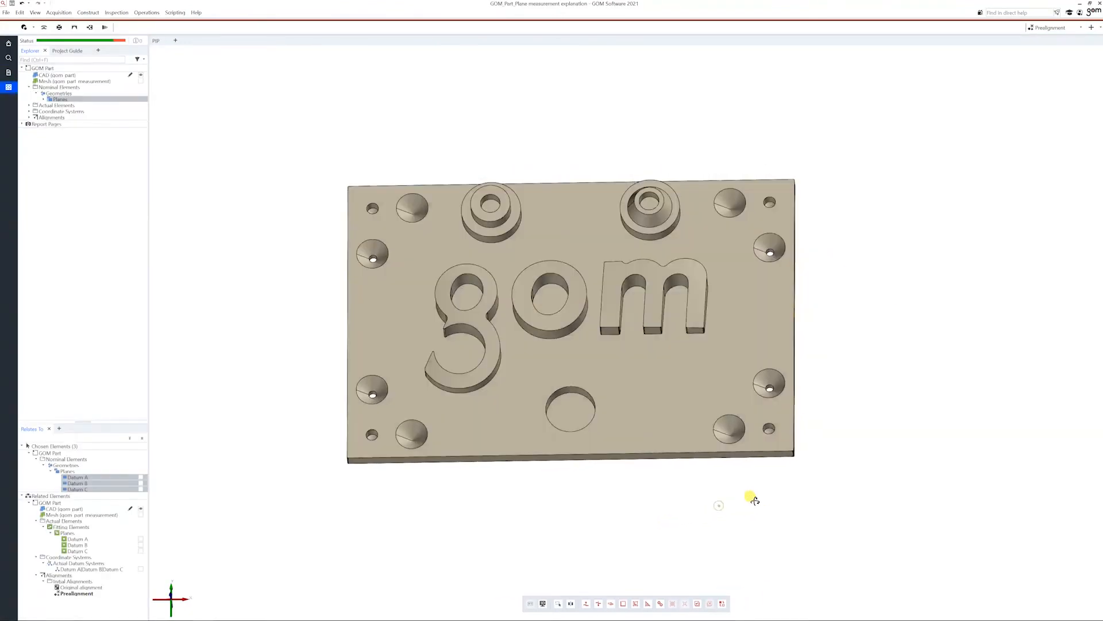
left_click_drag(753, 498, 607, 419)
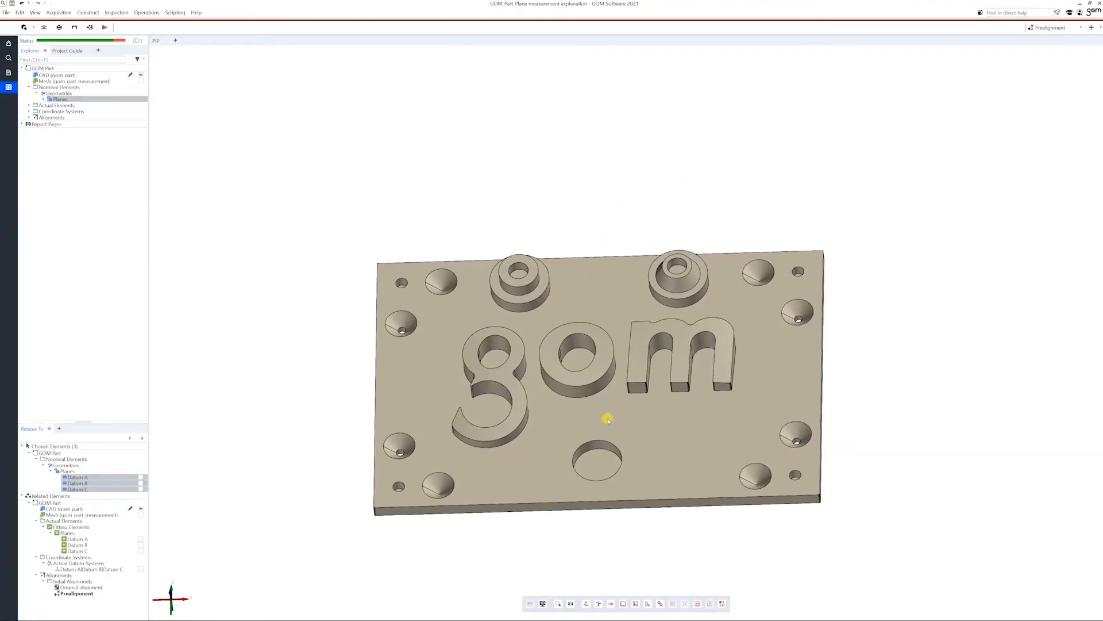
left_click_drag(608, 420, 589, 371)
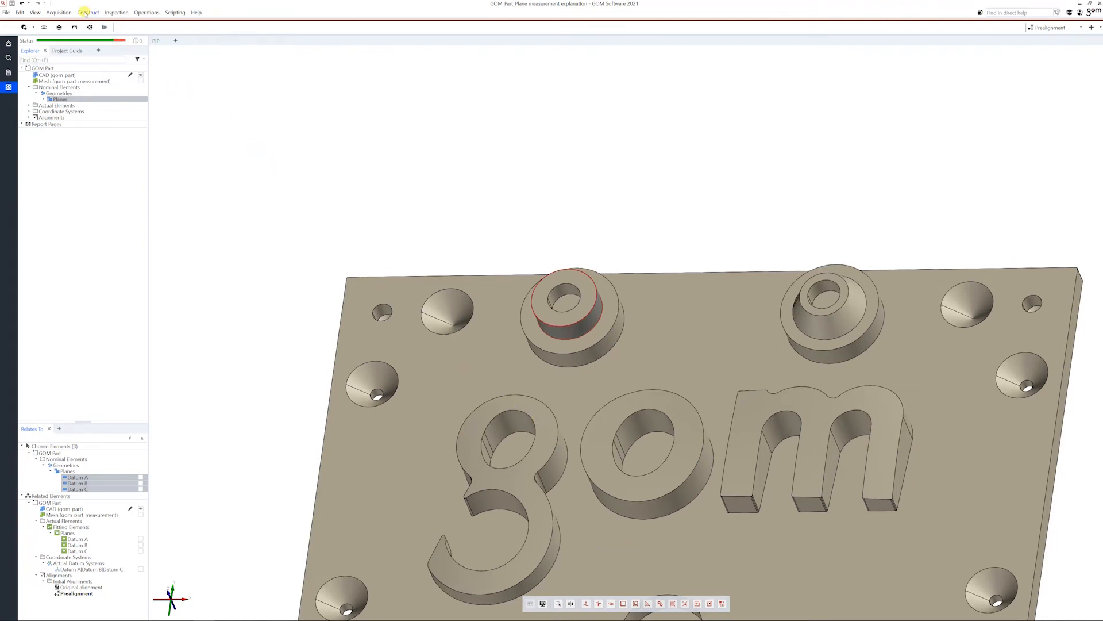
- Construct a fitting cylinder named Pos 1 on the left boss surface
left_click(86, 12)
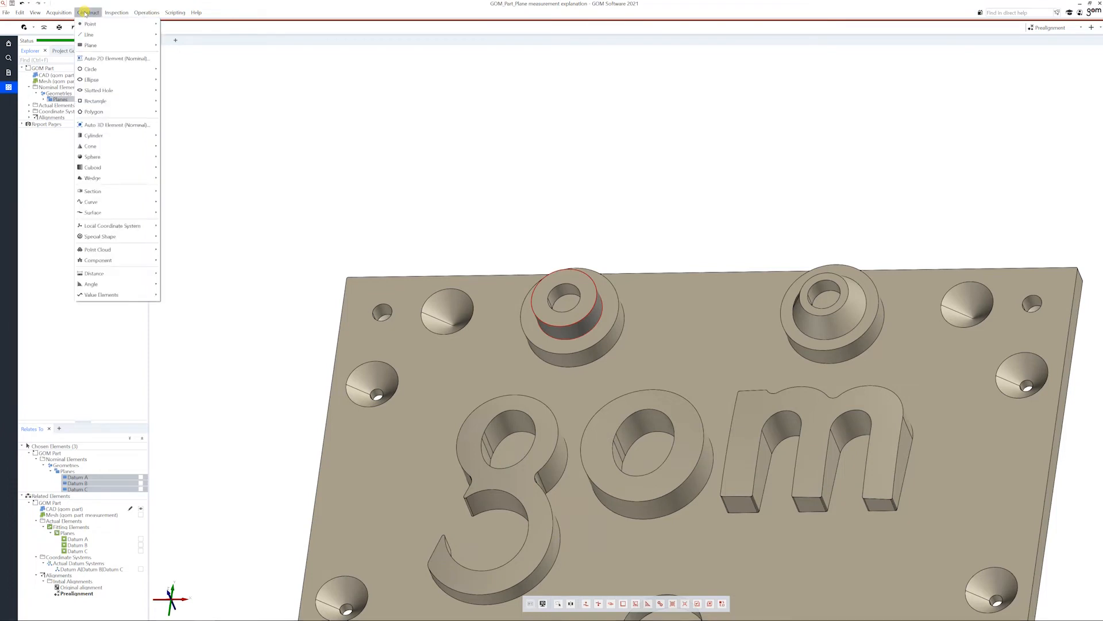
mouse_move(92, 135)
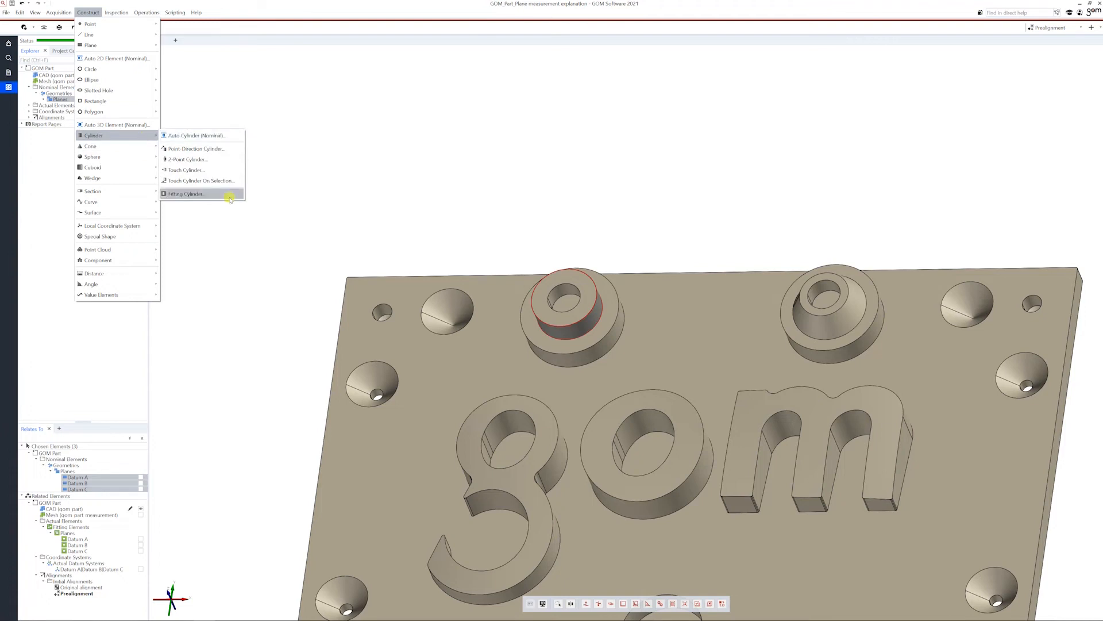
left_click(186, 193)
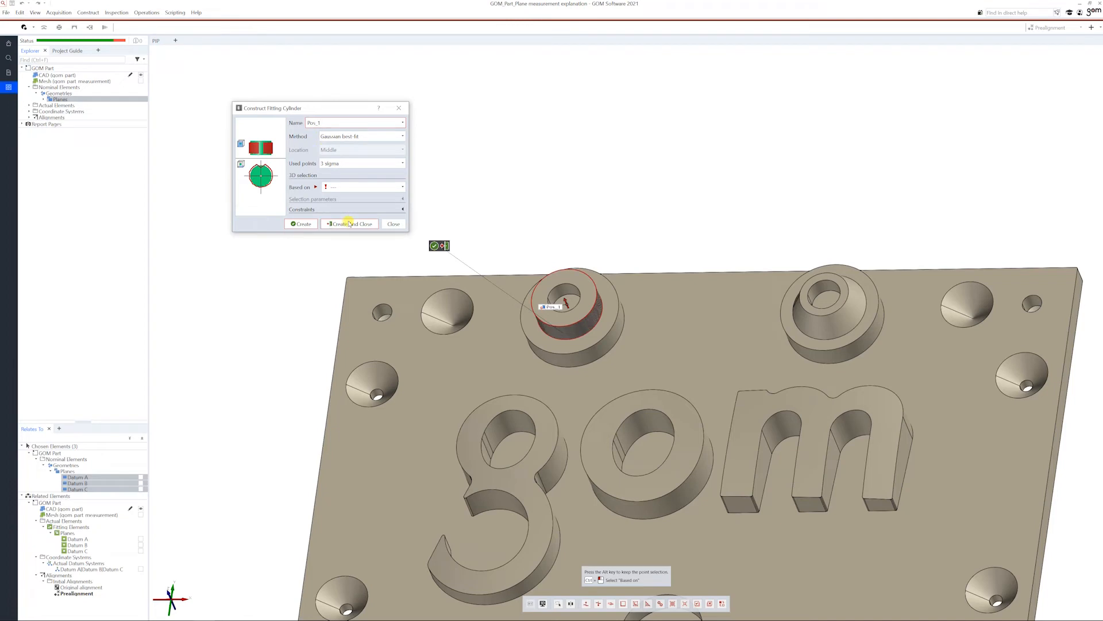
left_click(348, 224)
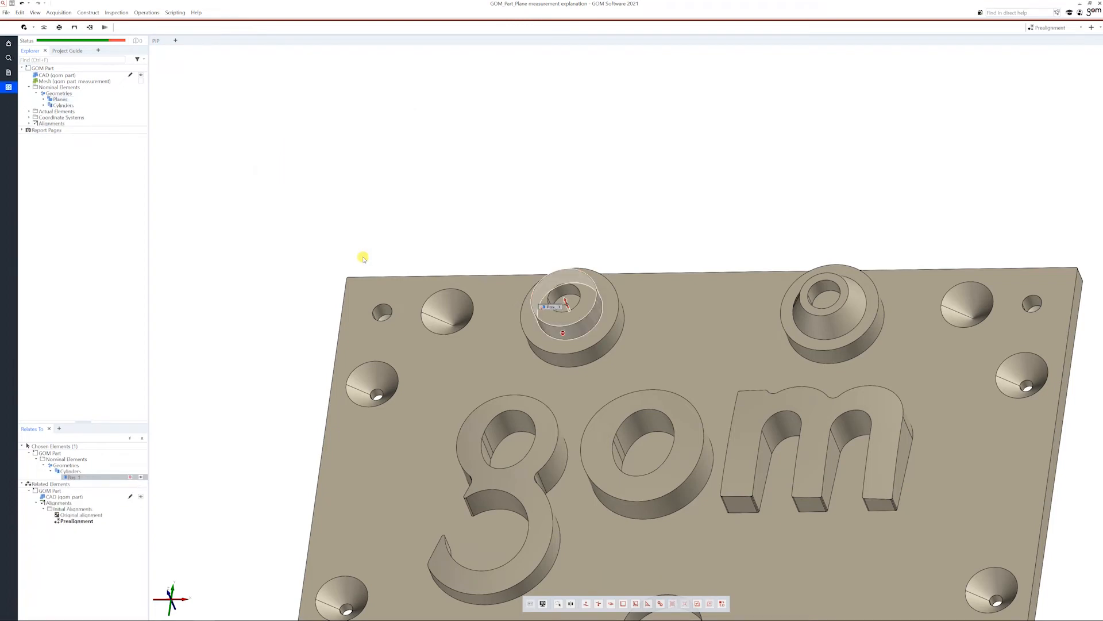
mouse_move(241, 140)
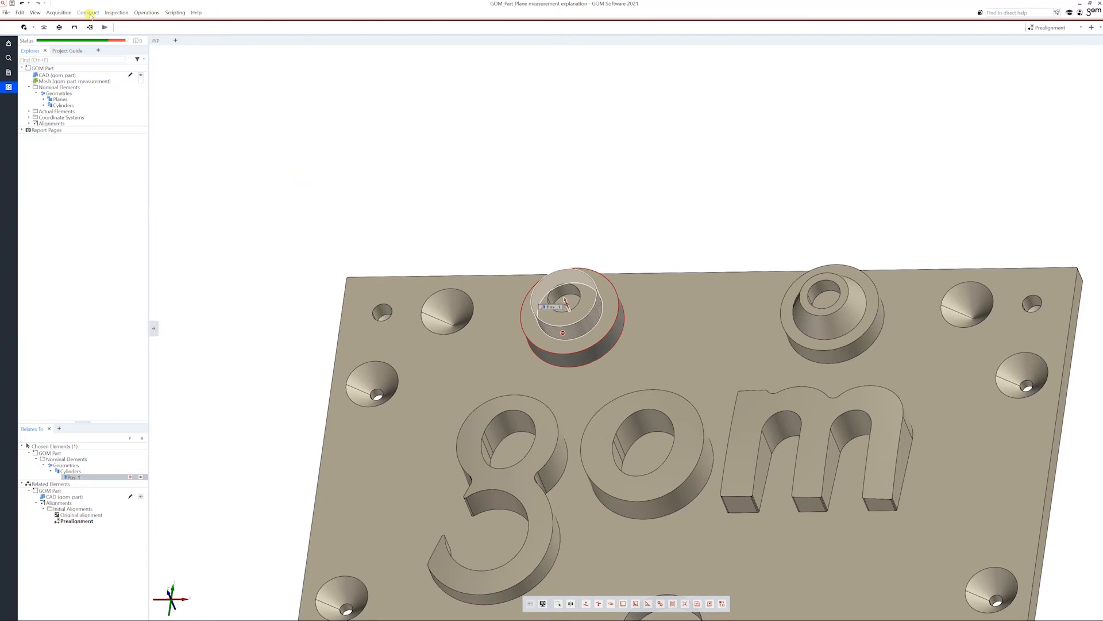
- Construct a second fitting cylinder, datum A, on the left boss's outer wall
left_click(90, 12)
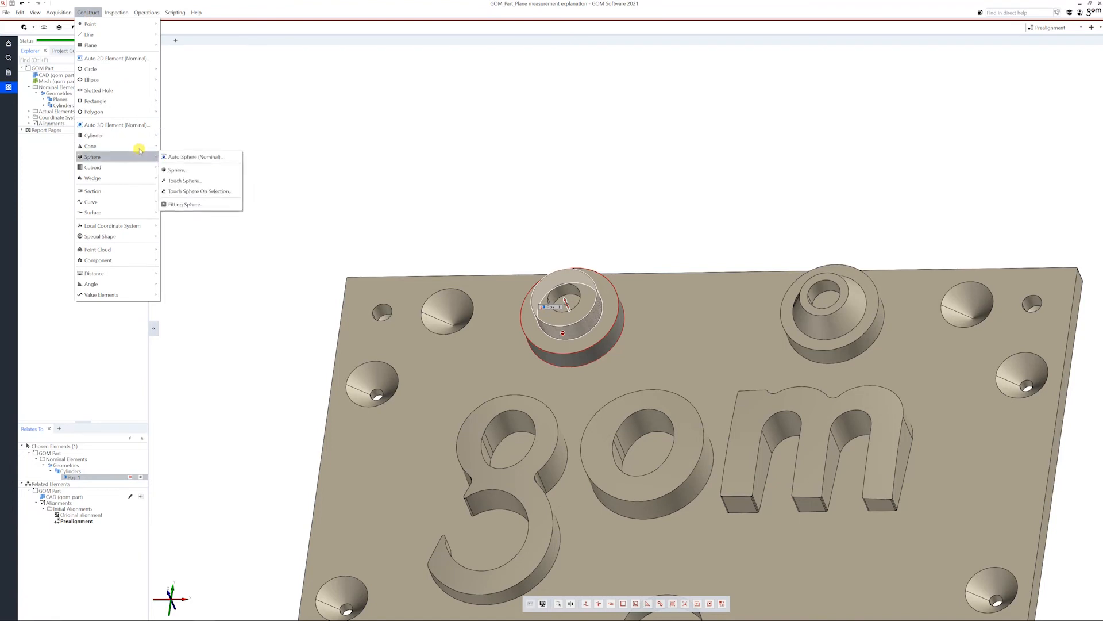
mouse_move(94, 136)
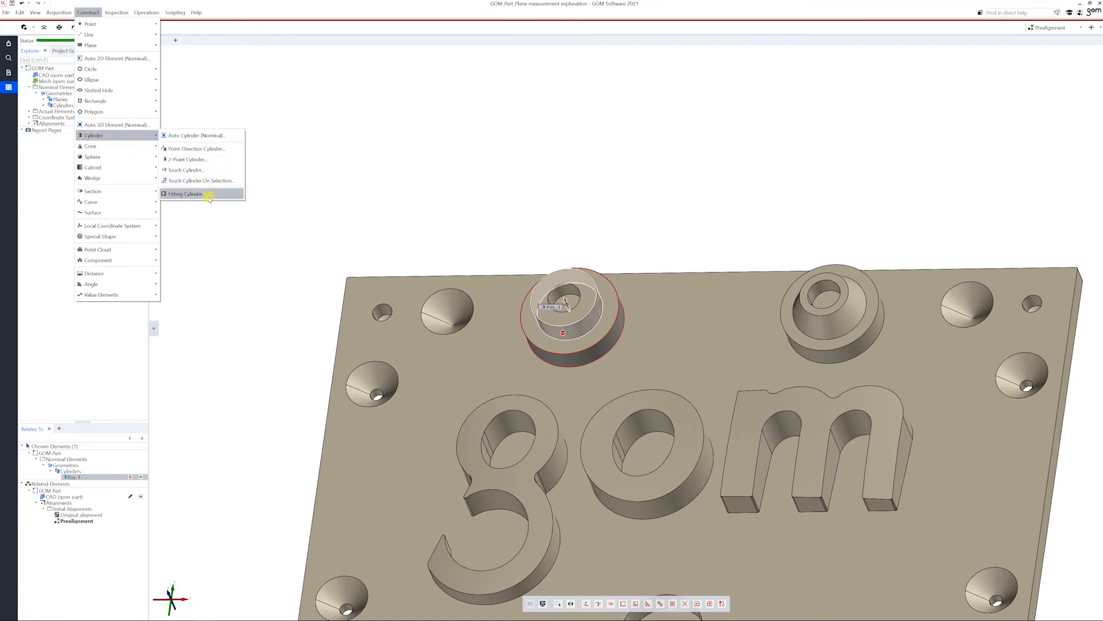
left_click(183, 194)
type("Datum")
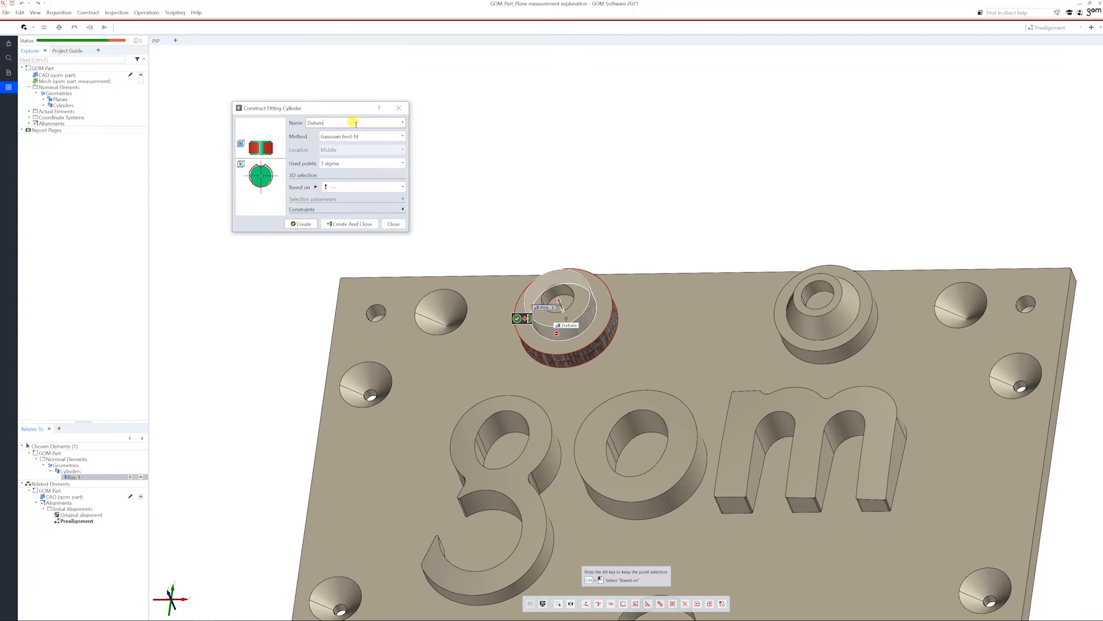
key("BackSpace")
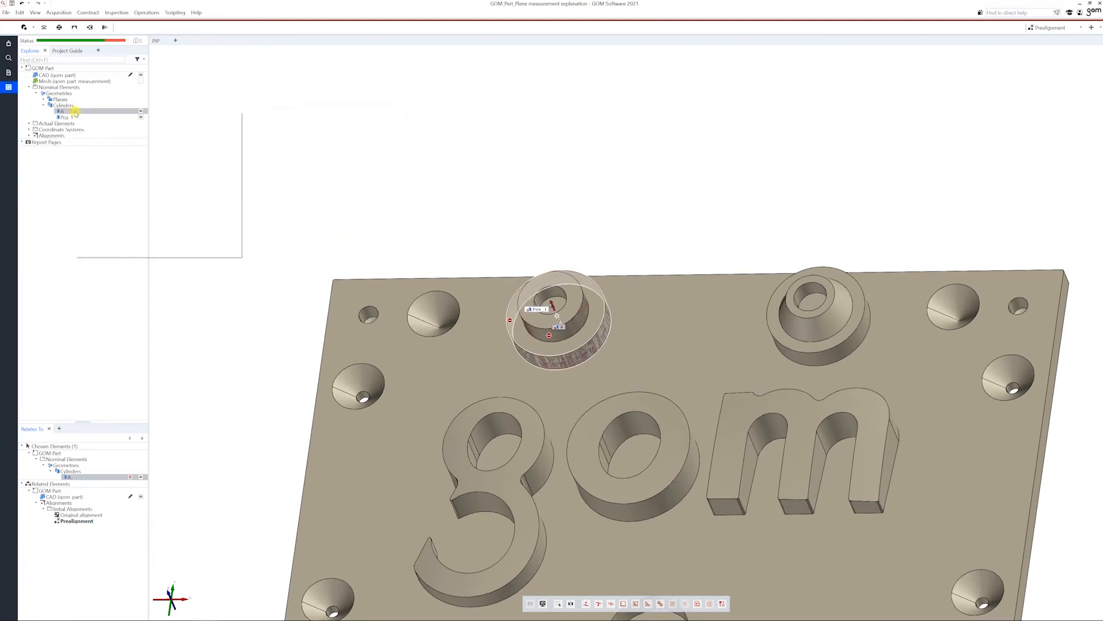
- Give cylinders A and Pos 1 actual fitting-element counterparts via Measuring Principle
right_click(63, 112)
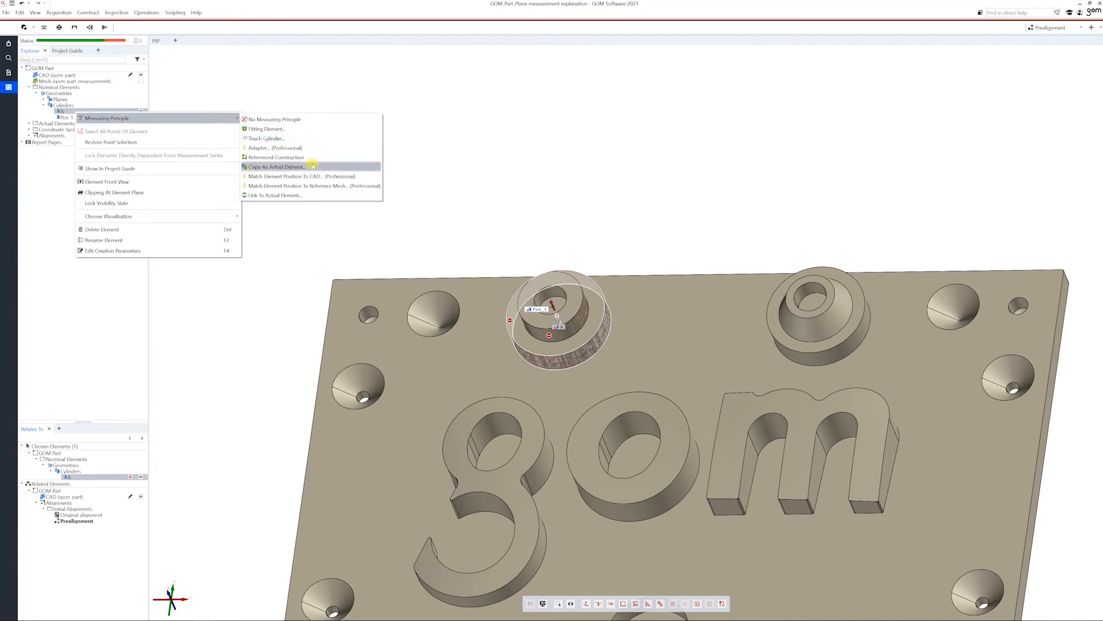
left_click(277, 167)
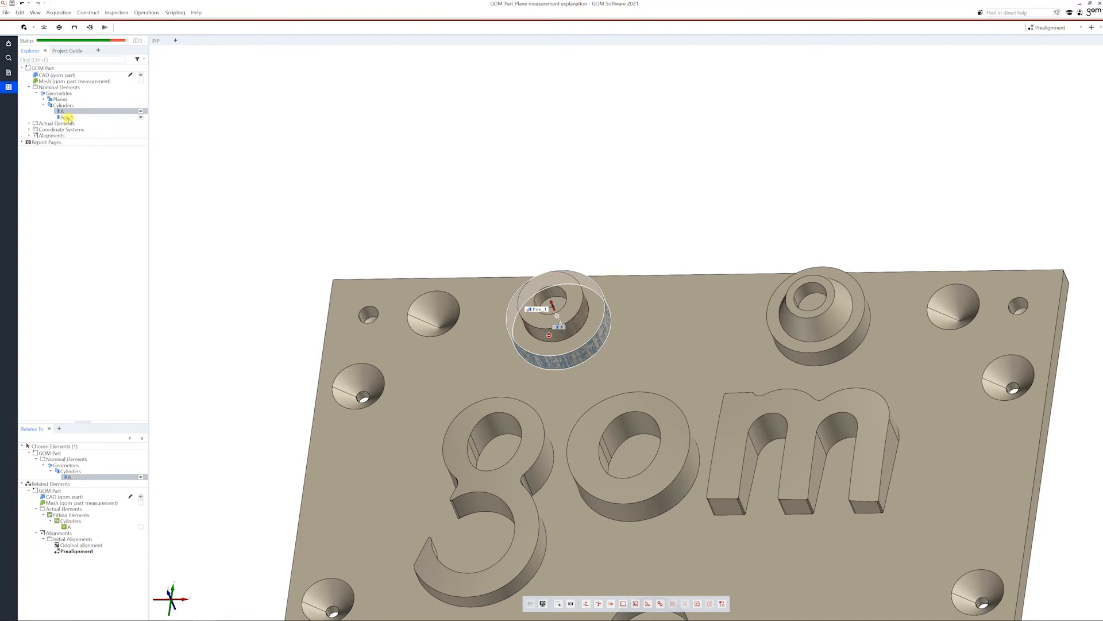
right_click(63, 116)
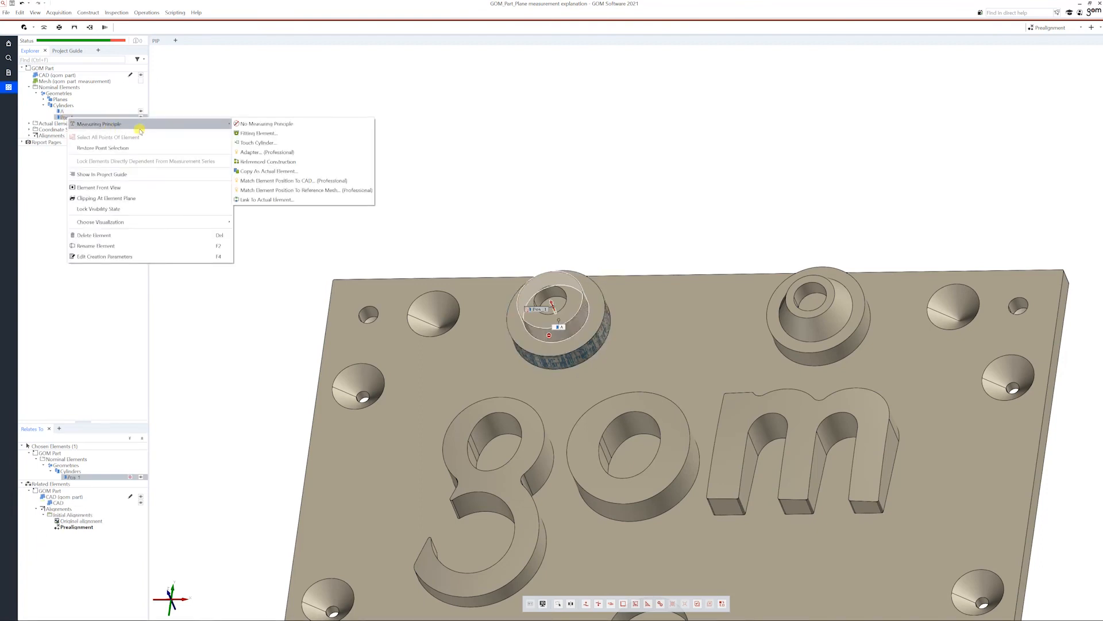
mouse_move(263, 132)
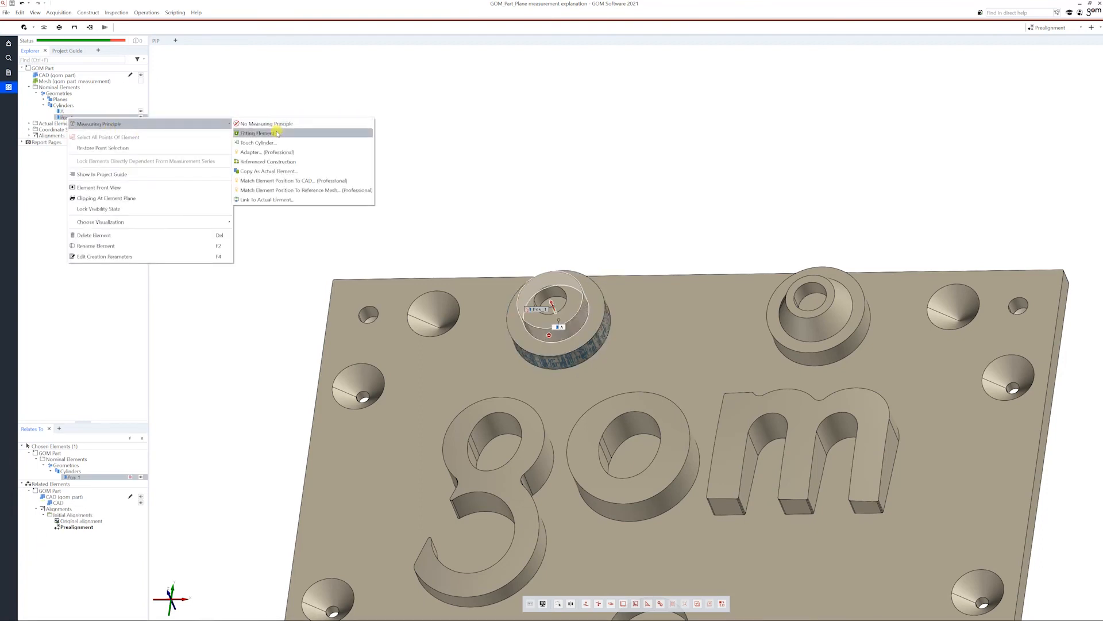
left_click(259, 133)
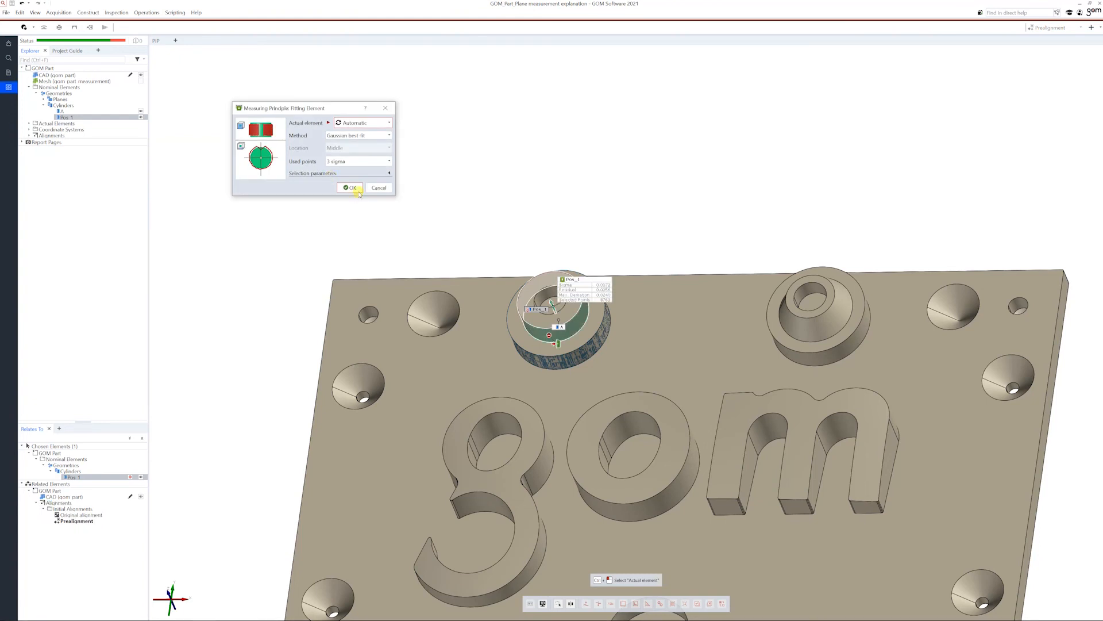
left_click(351, 187)
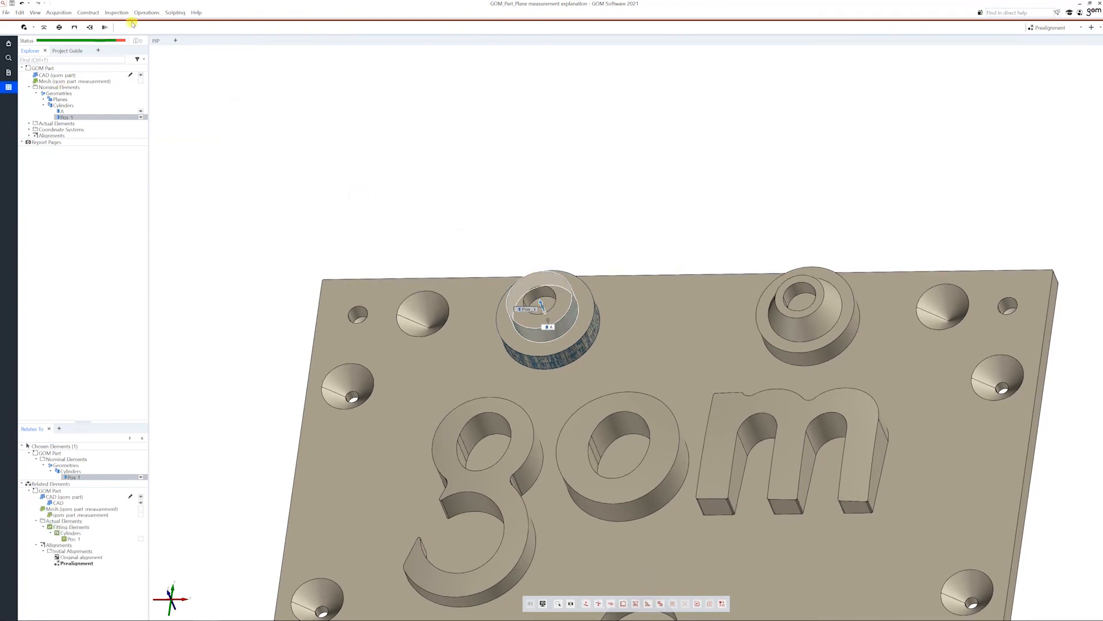
- Add a GD&T concentricity check on Pos 1 with datum system A
left_click(118, 11)
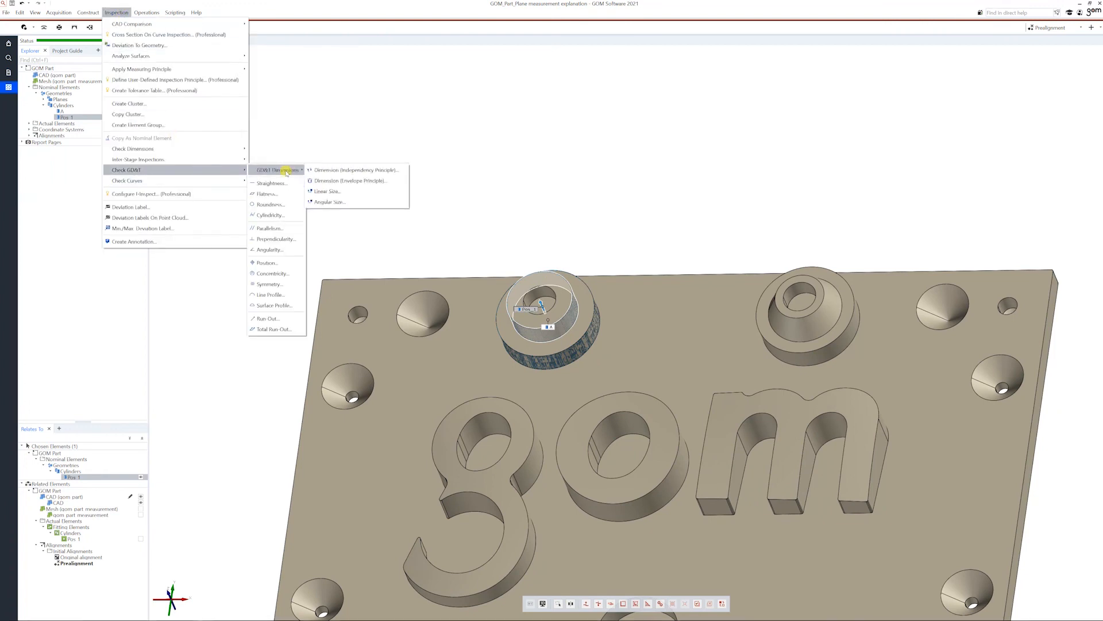
mouse_move(272, 273)
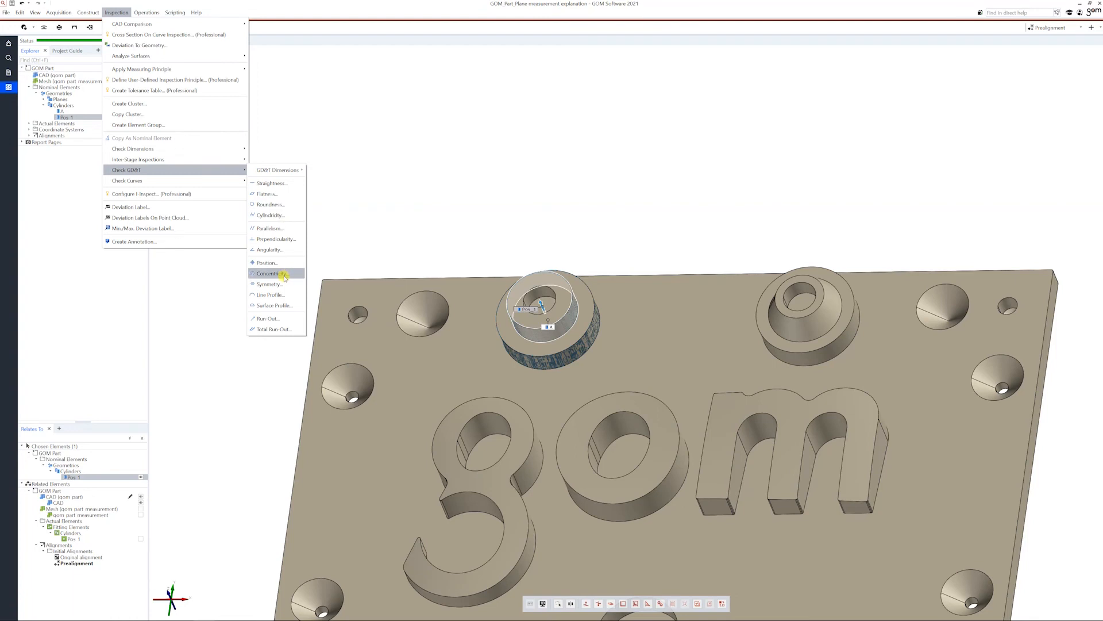
left_click(270, 273)
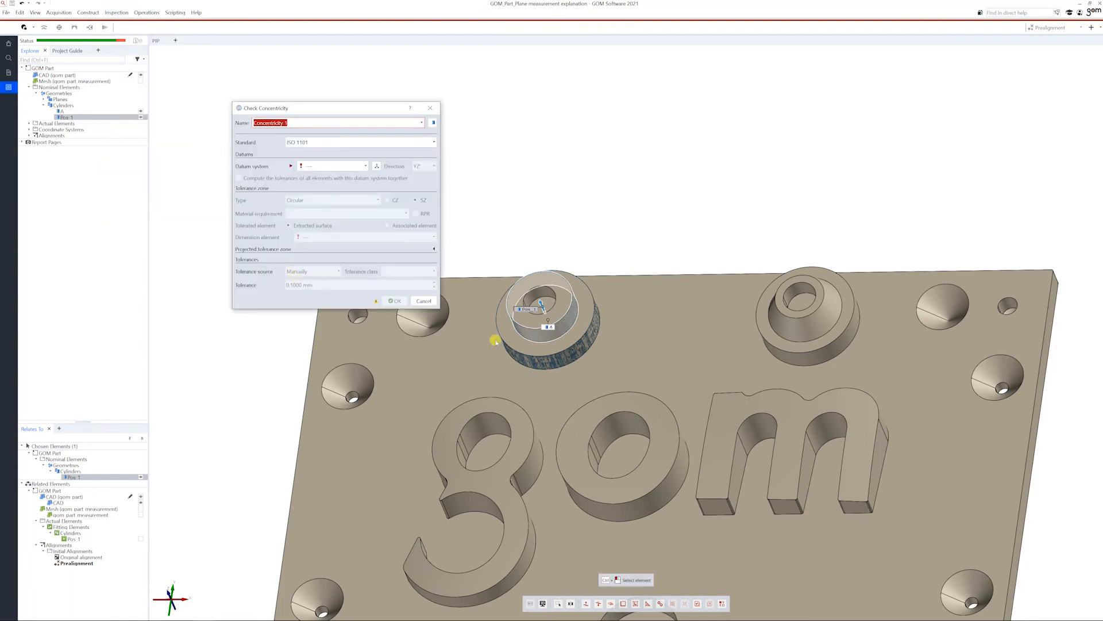
left_click_drag(331, 108, 272, 108)
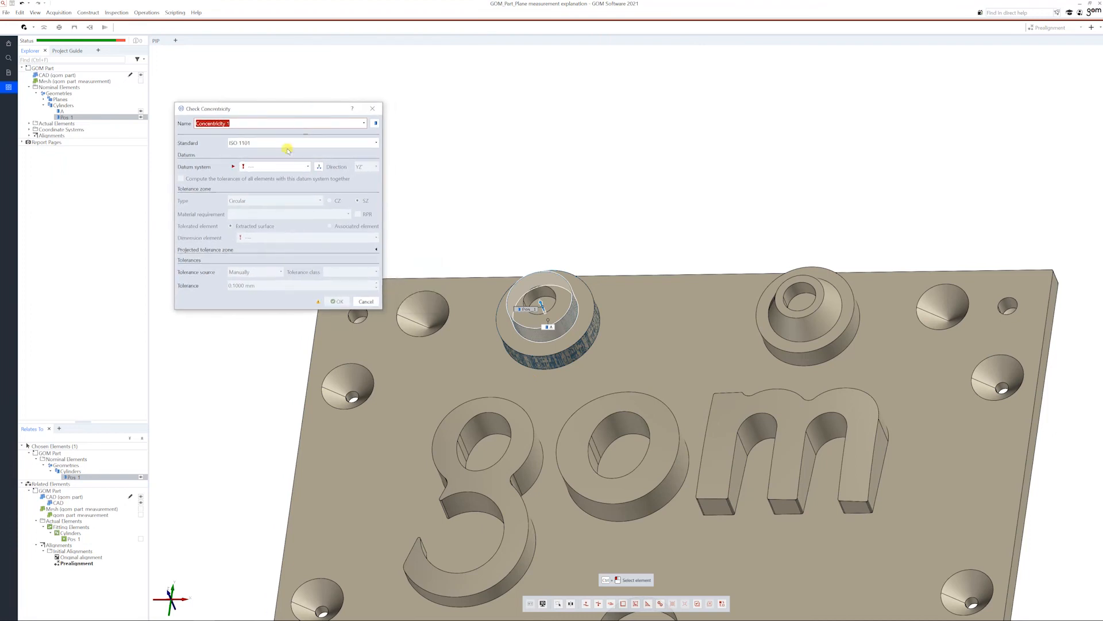
mouse_move(116, 126)
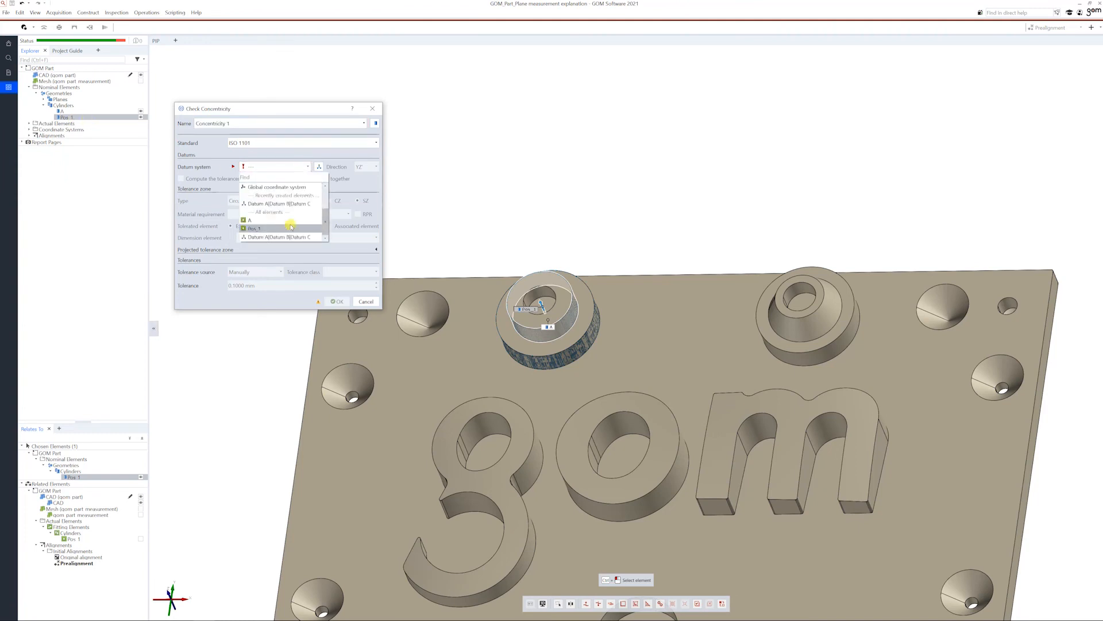
left_click(250, 219)
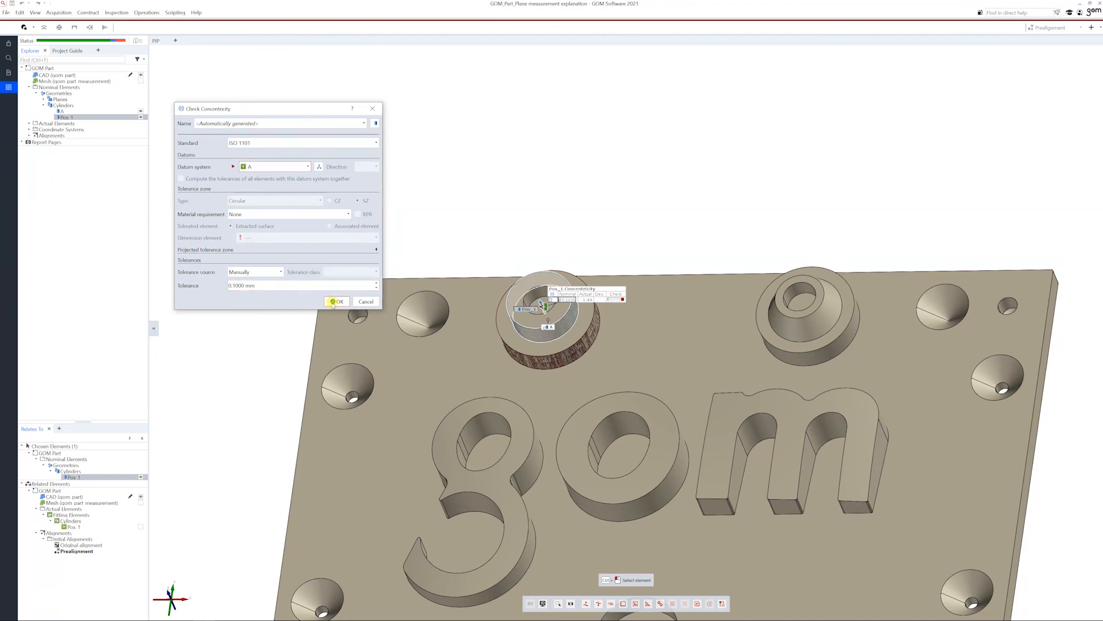
left_click(338, 301)
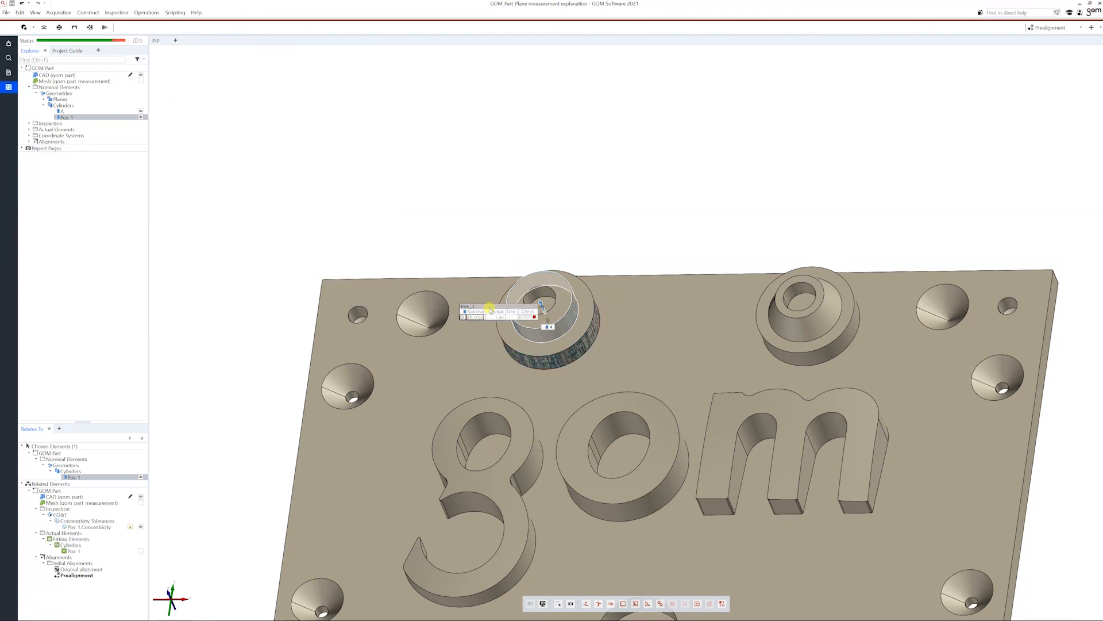